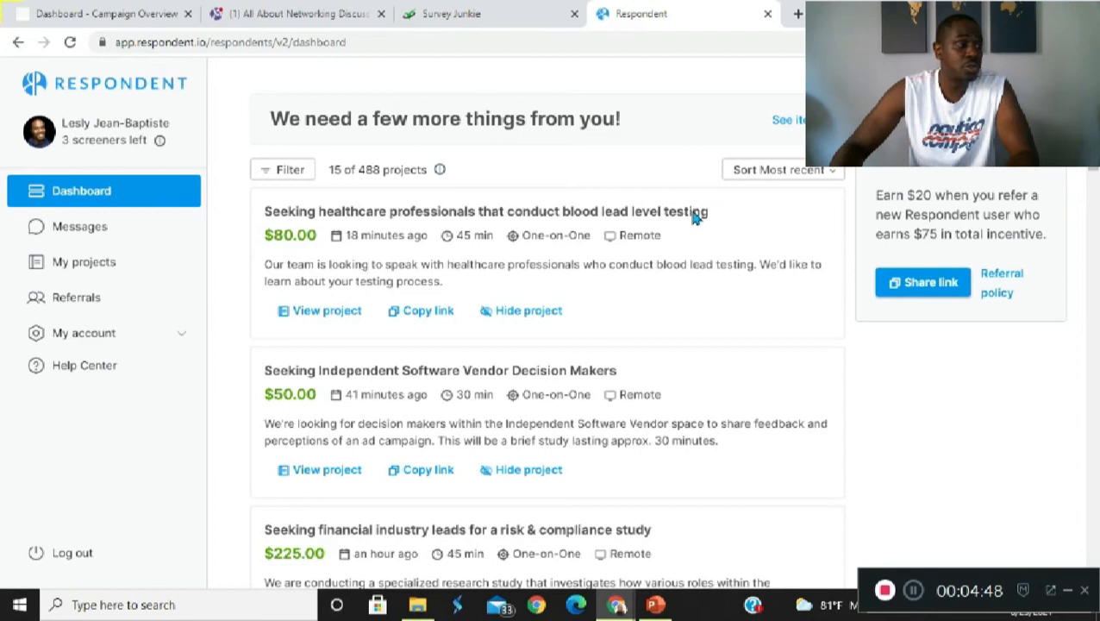
mouse_move(648, 331)
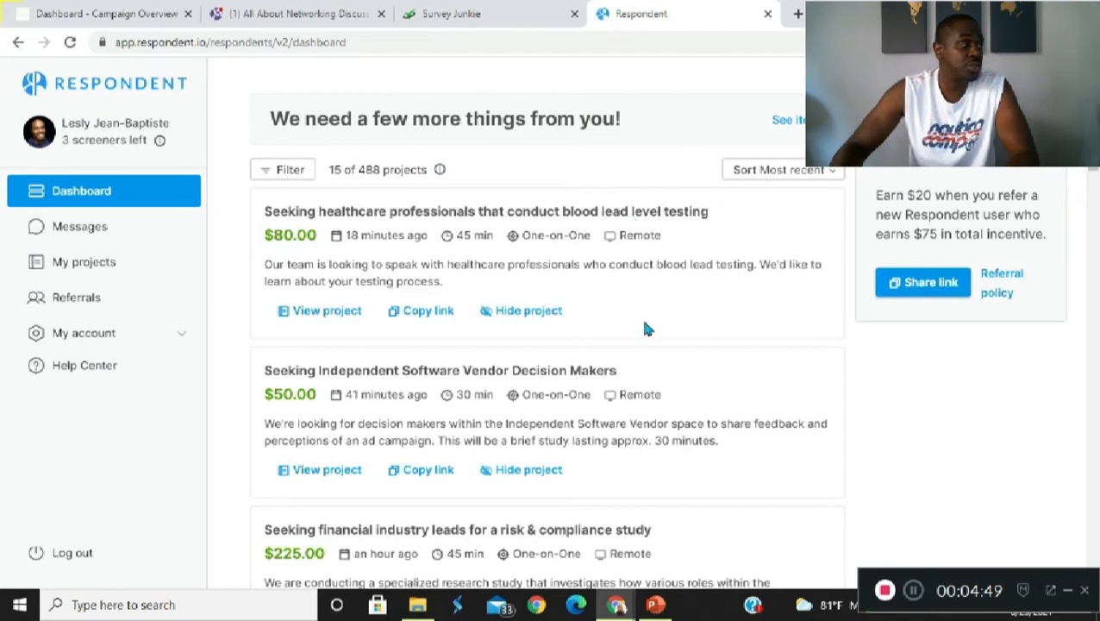
mouse_move(618, 301)
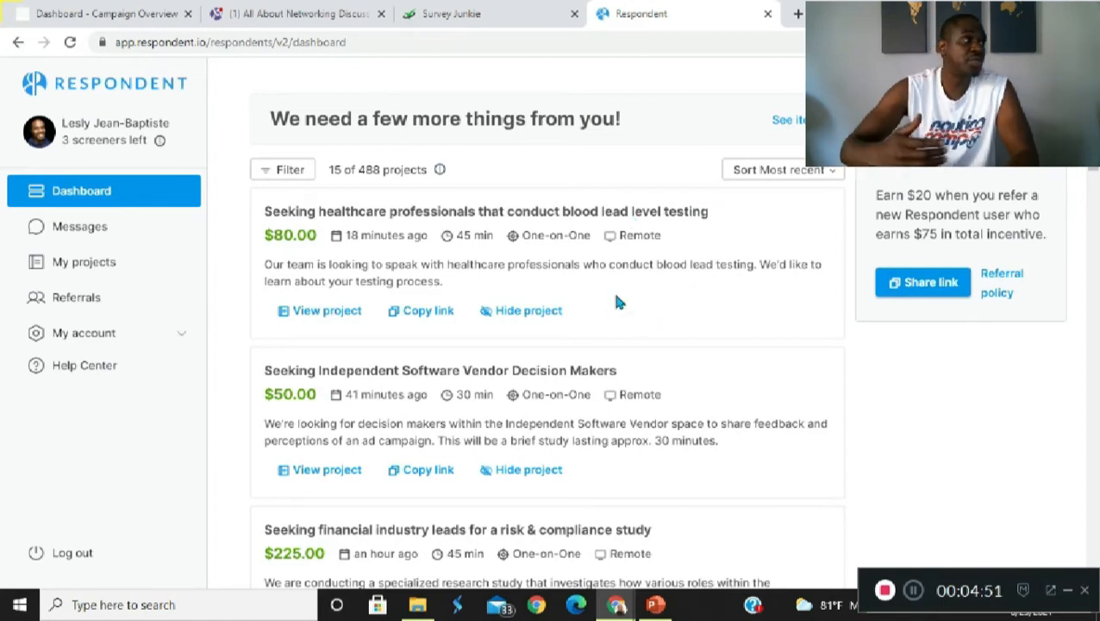
- Scroll down through the Respondent project list to the 'Help shape a health insurance website' card
scroll(down, 3)
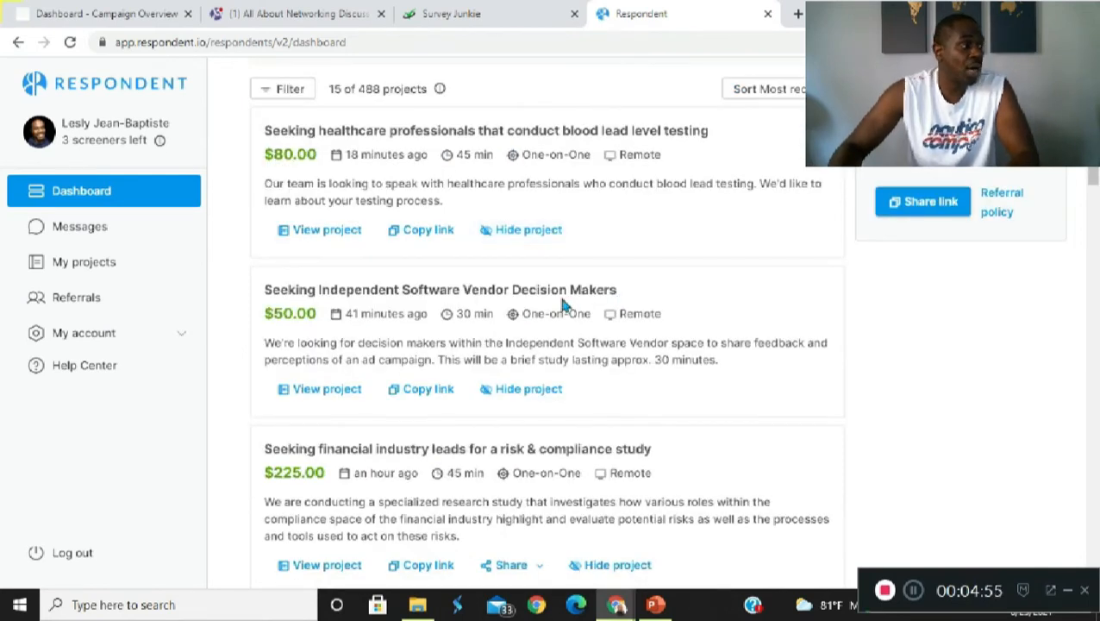
scroll(down, 3)
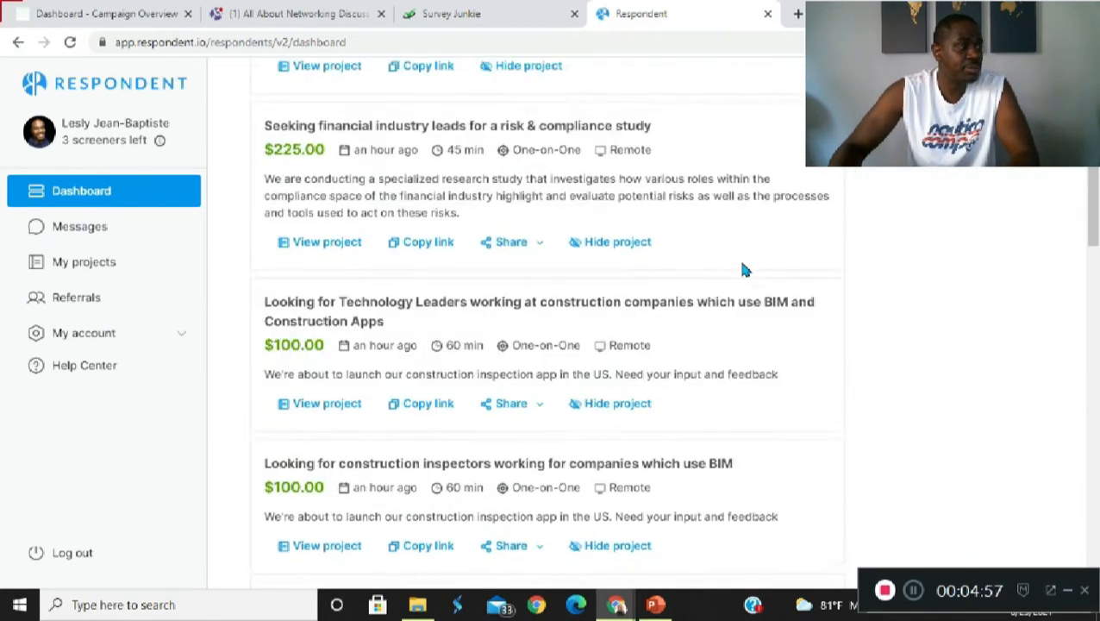
scroll(down, 3)
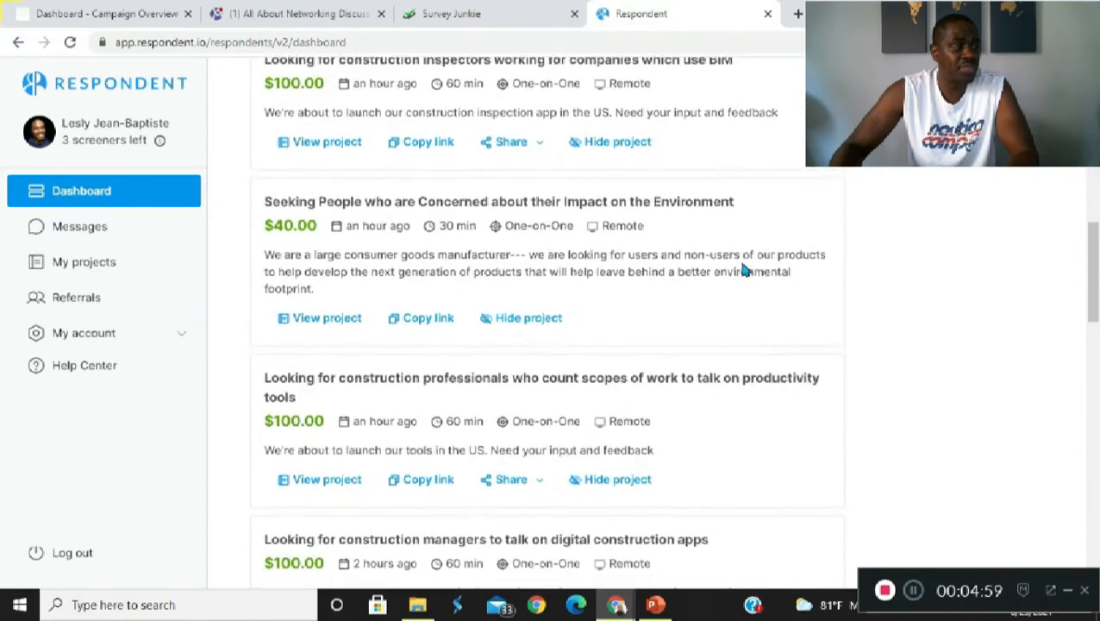
scroll(down, 3)
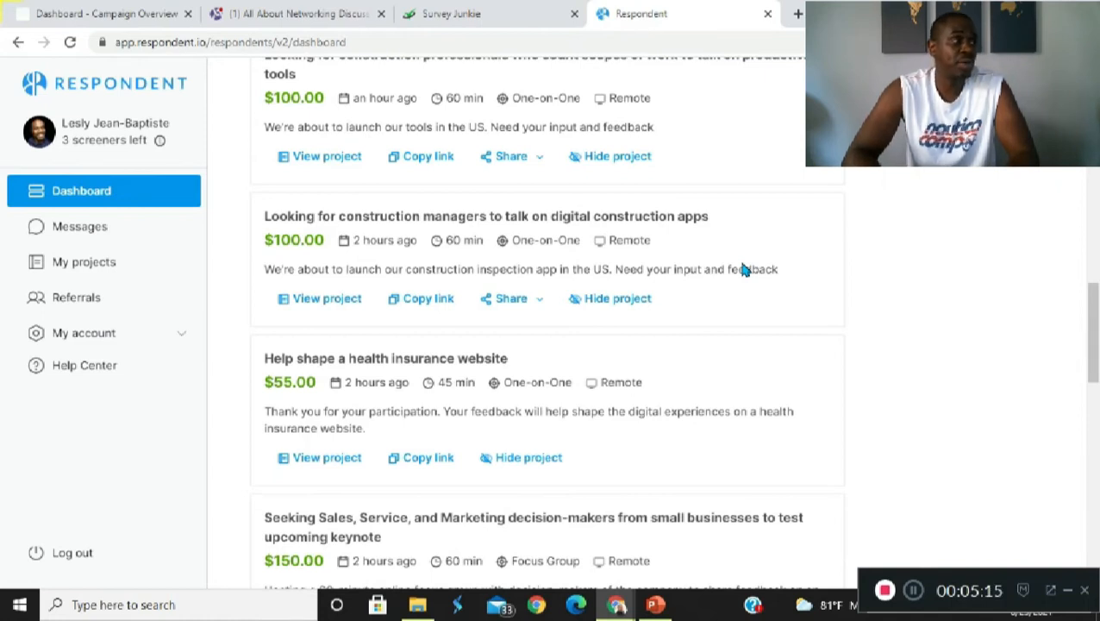
mouse_move(693, 341)
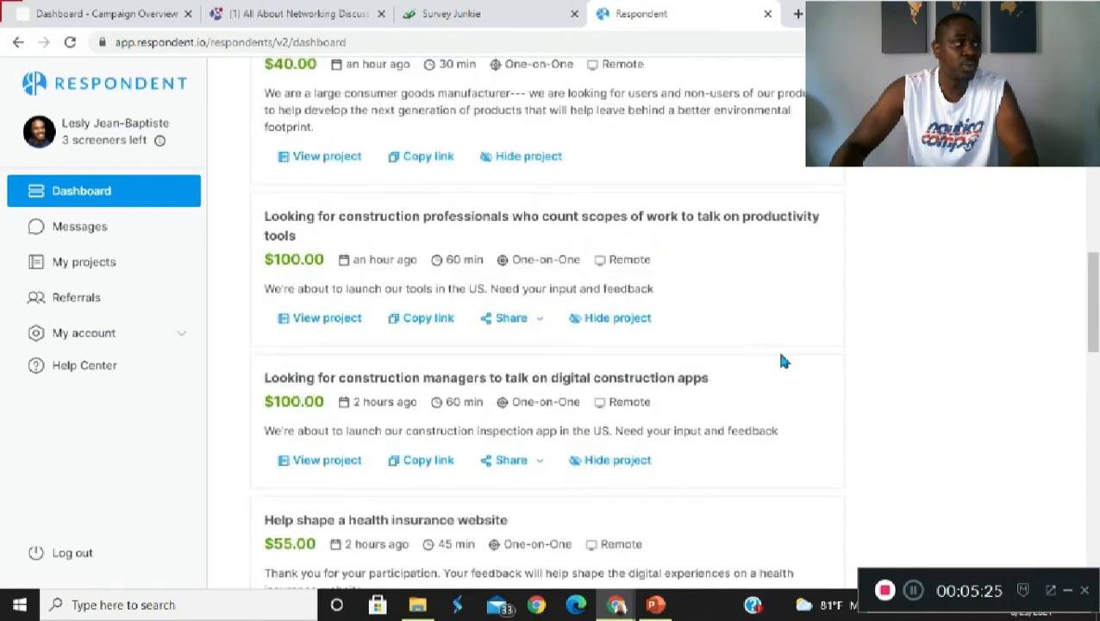
scroll(down, 3)
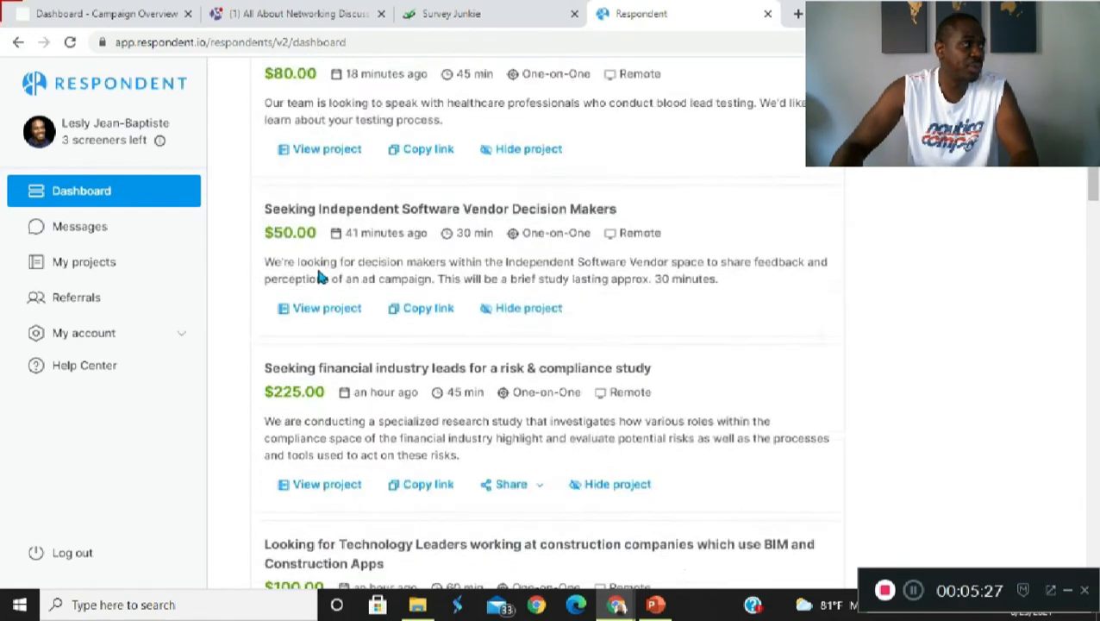
scroll(down, 3)
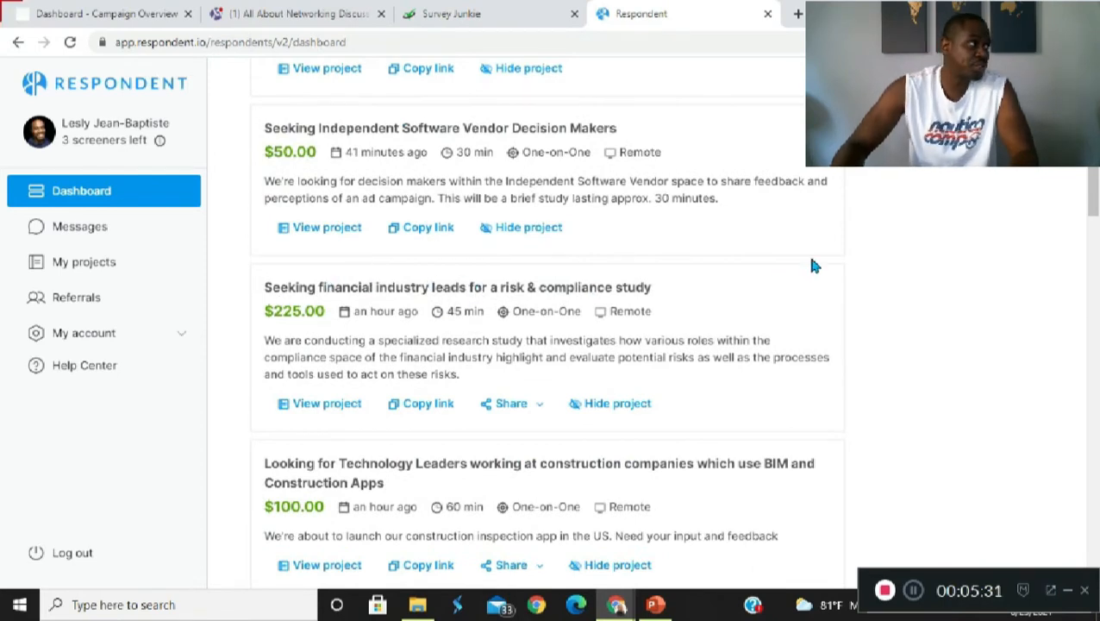
scroll(down, 3)
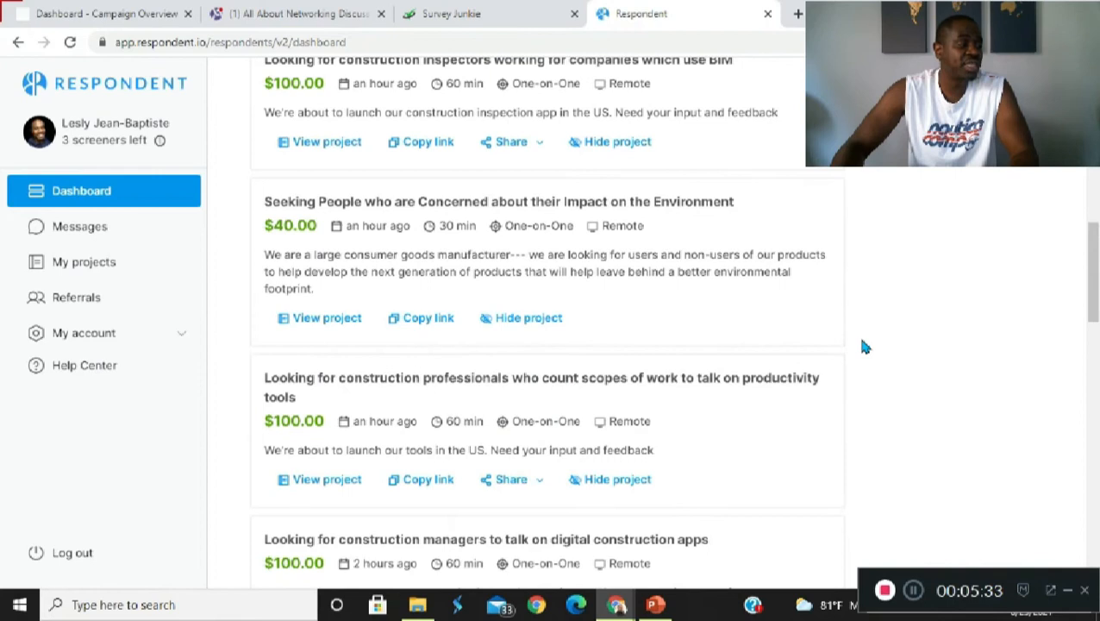
scroll(down, 3)
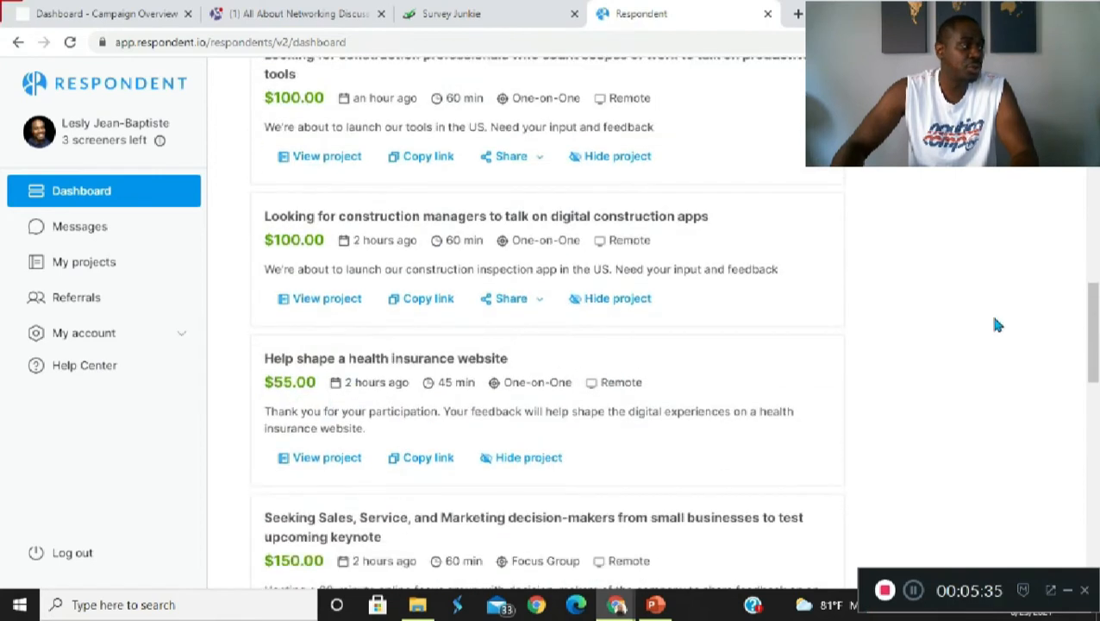
scroll(down, 3)
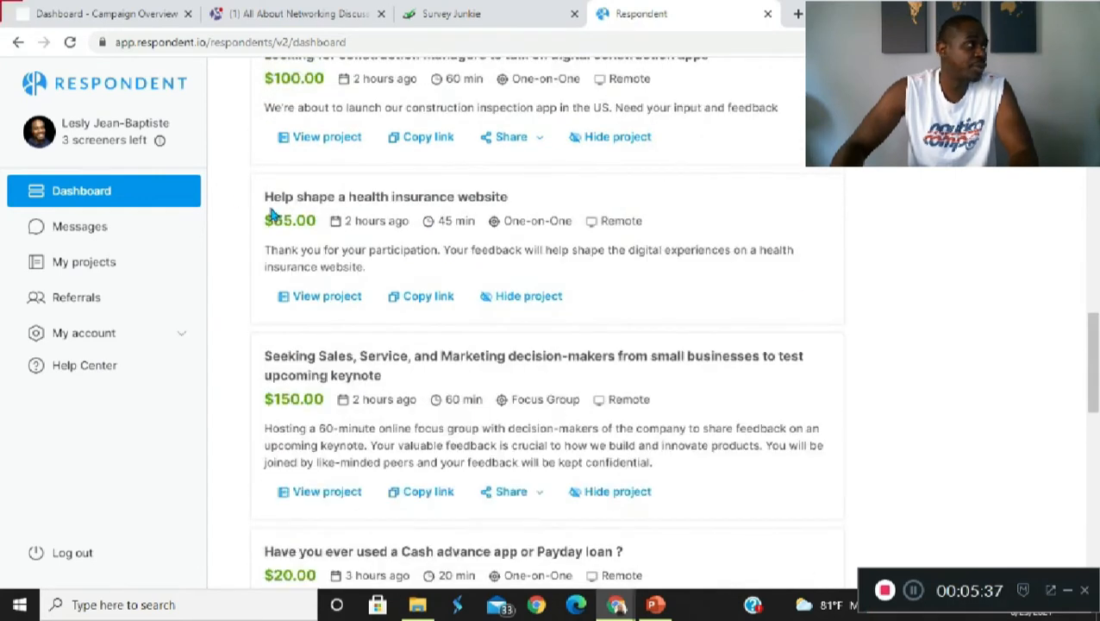
mouse_move(434, 217)
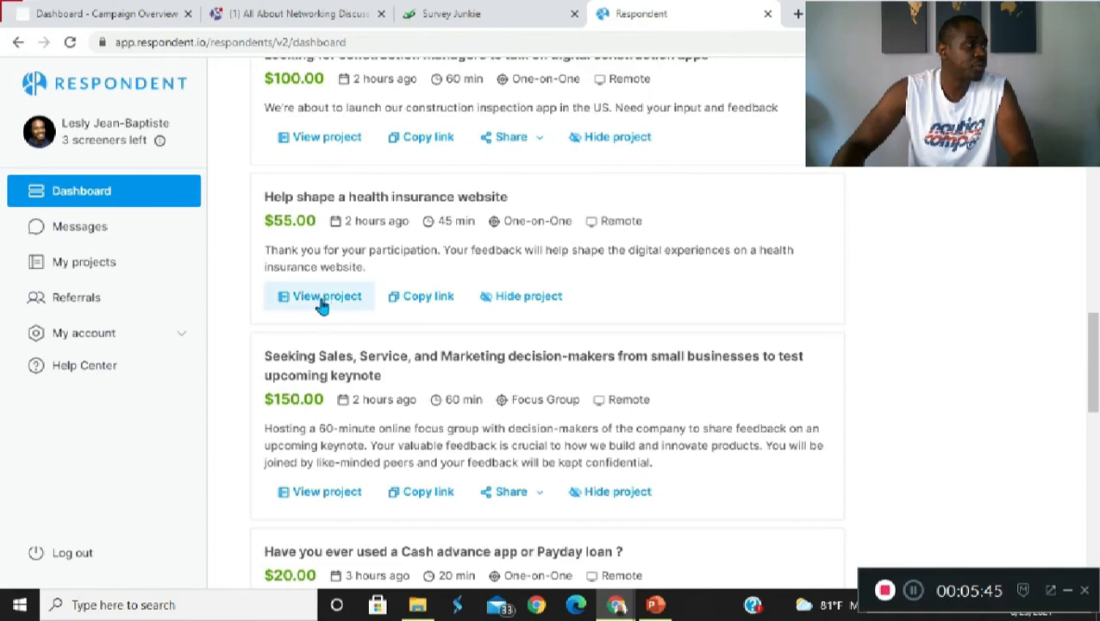
- View the $55, 45-minute health insurance website project page with its 11-question screener
click(327, 297)
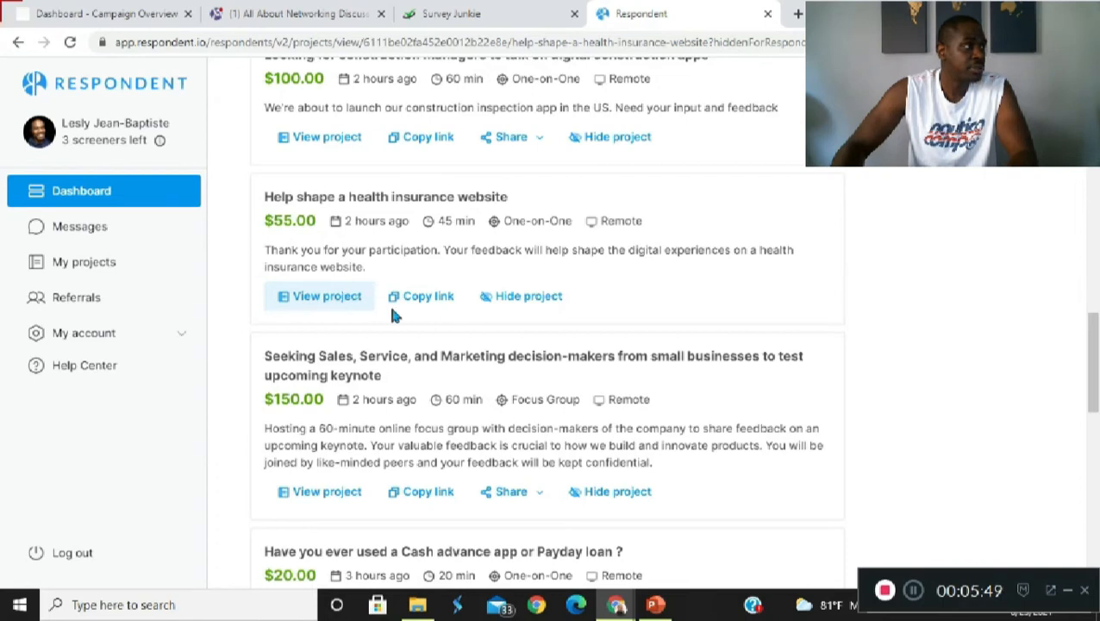
mouse_move(374, 302)
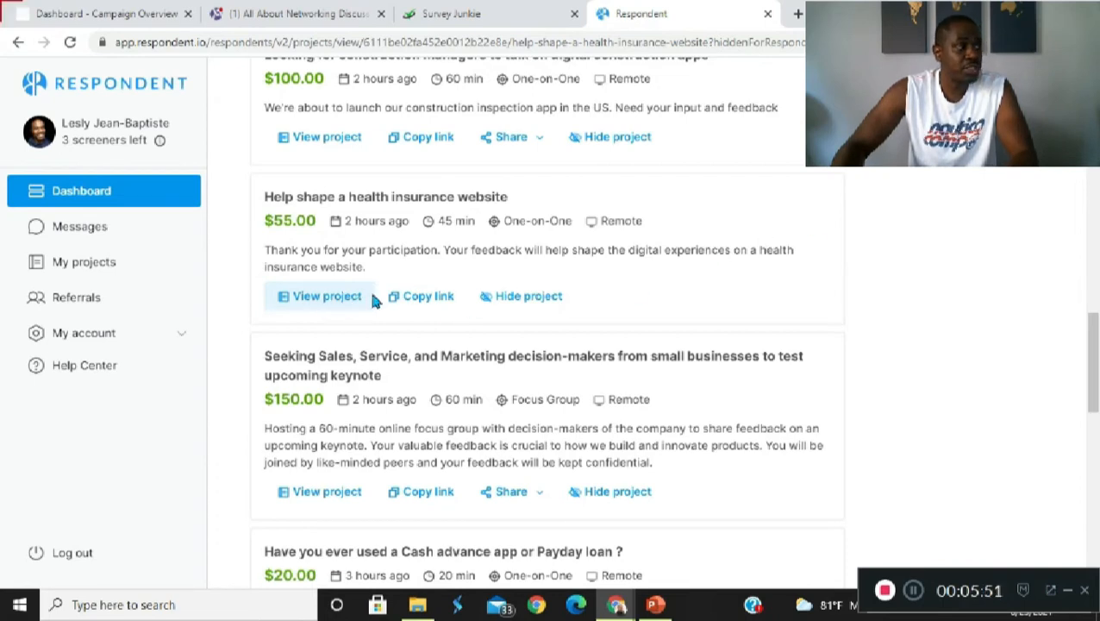
mouse_move(1060, 273)
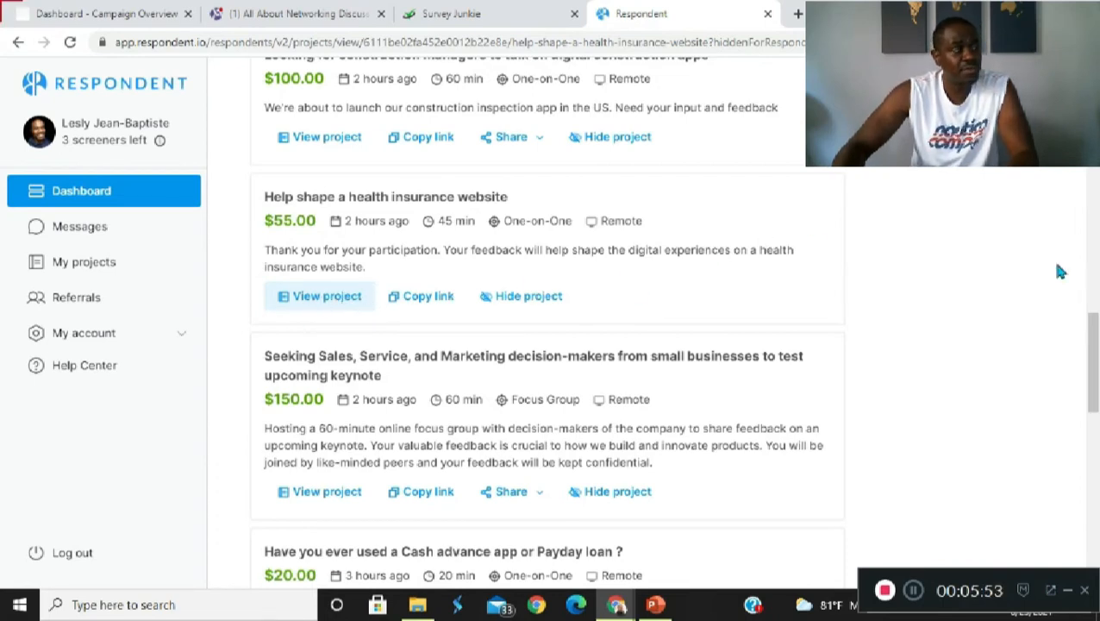
click(328, 296)
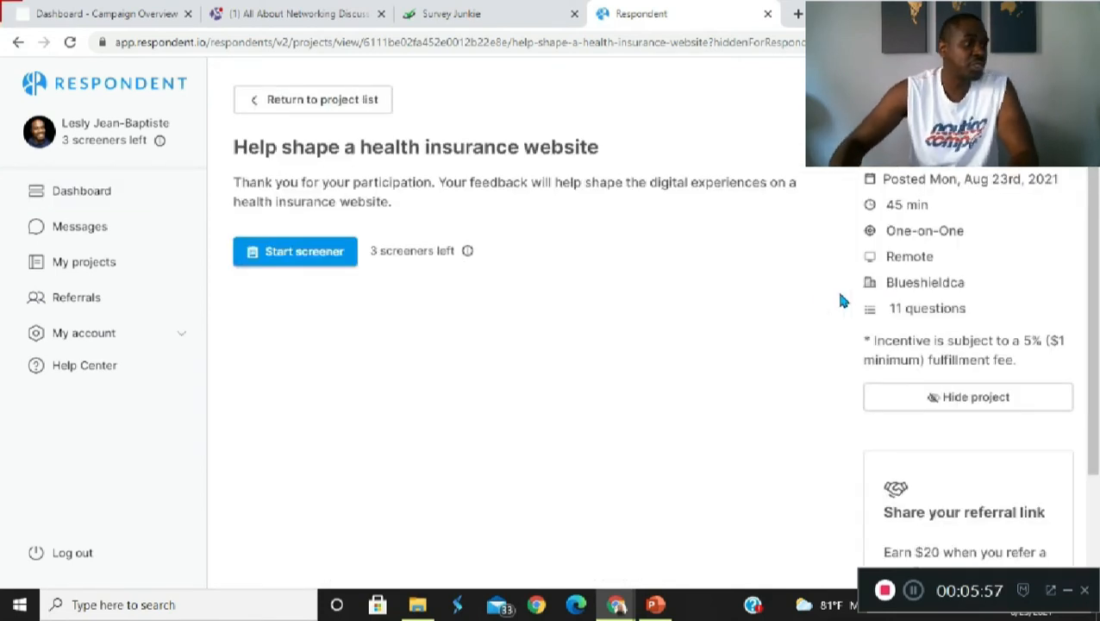
- Start the health insurance website screener at question 1 of 11, the age-range question
click(294, 252)
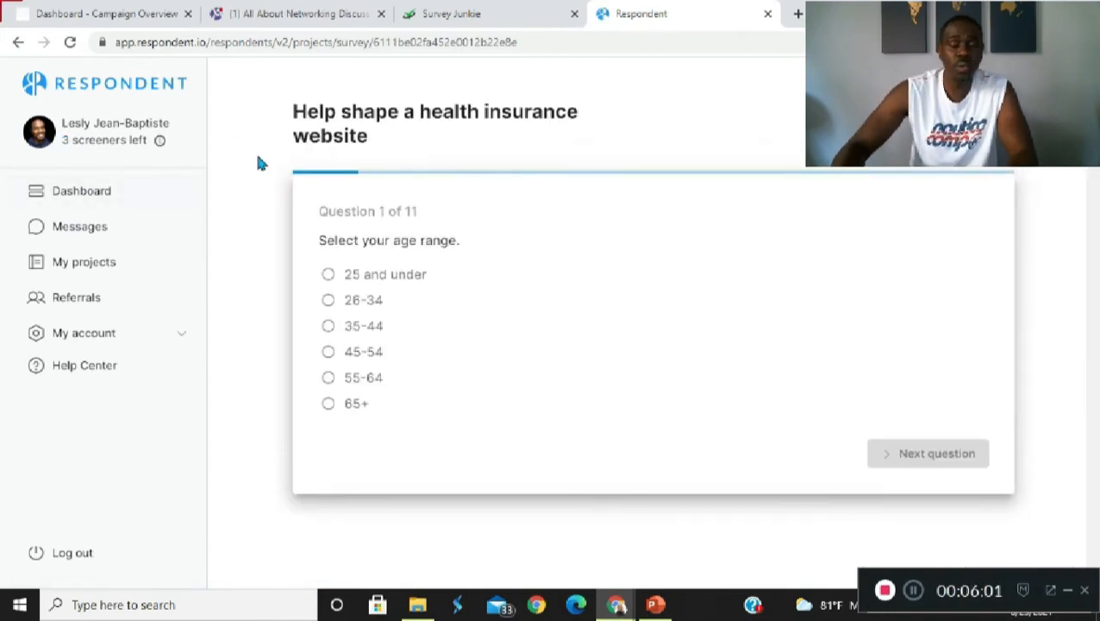
mouse_move(295, 185)
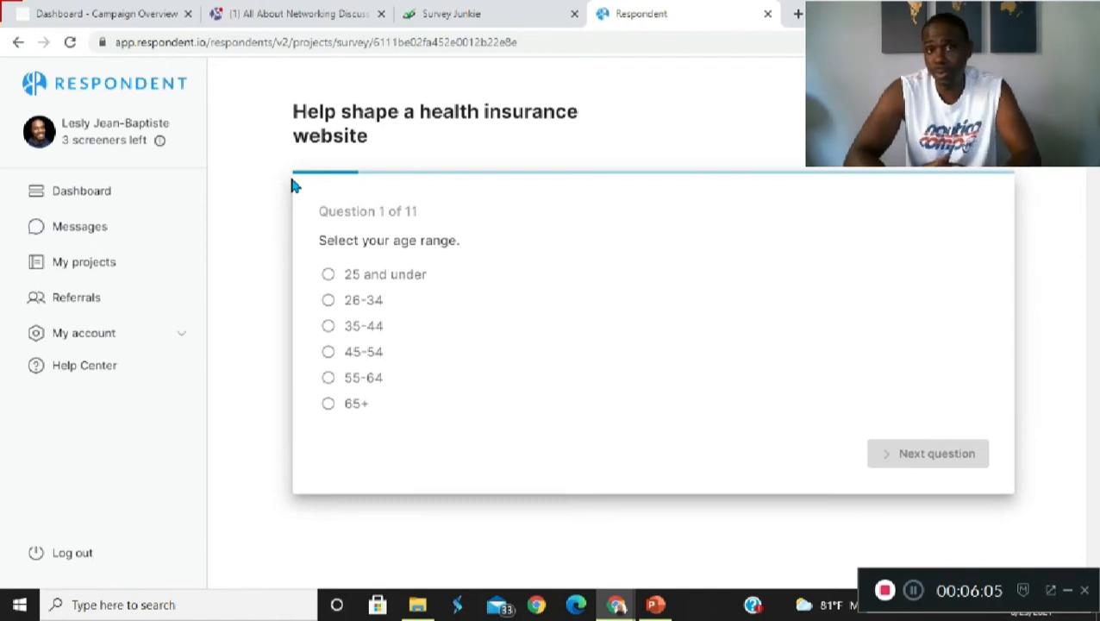
mouse_move(448, 163)
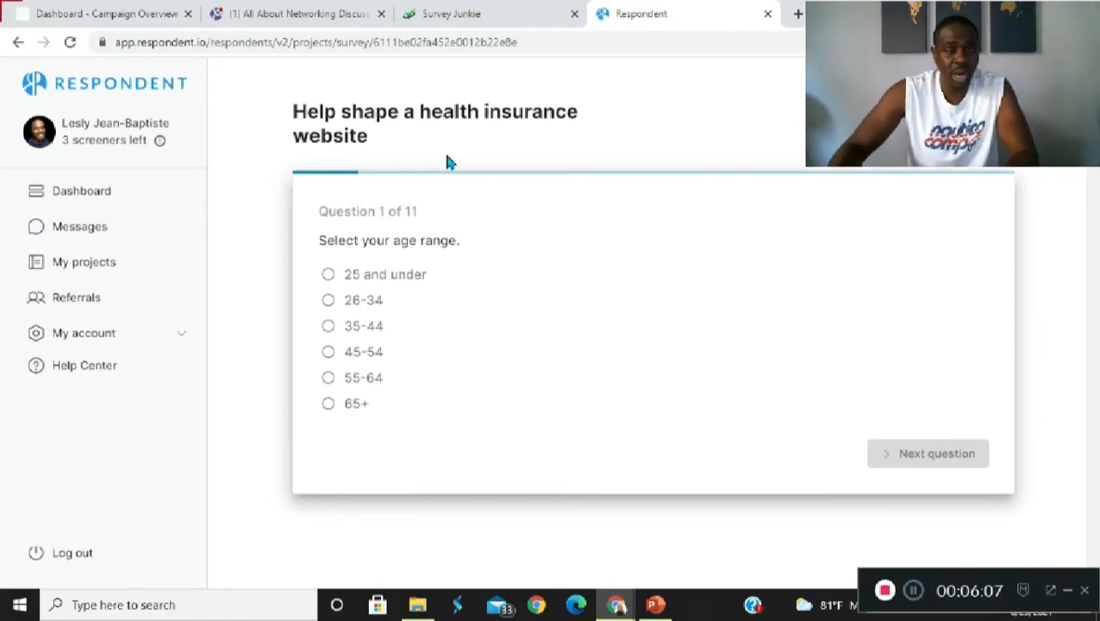
mouse_move(421, 313)
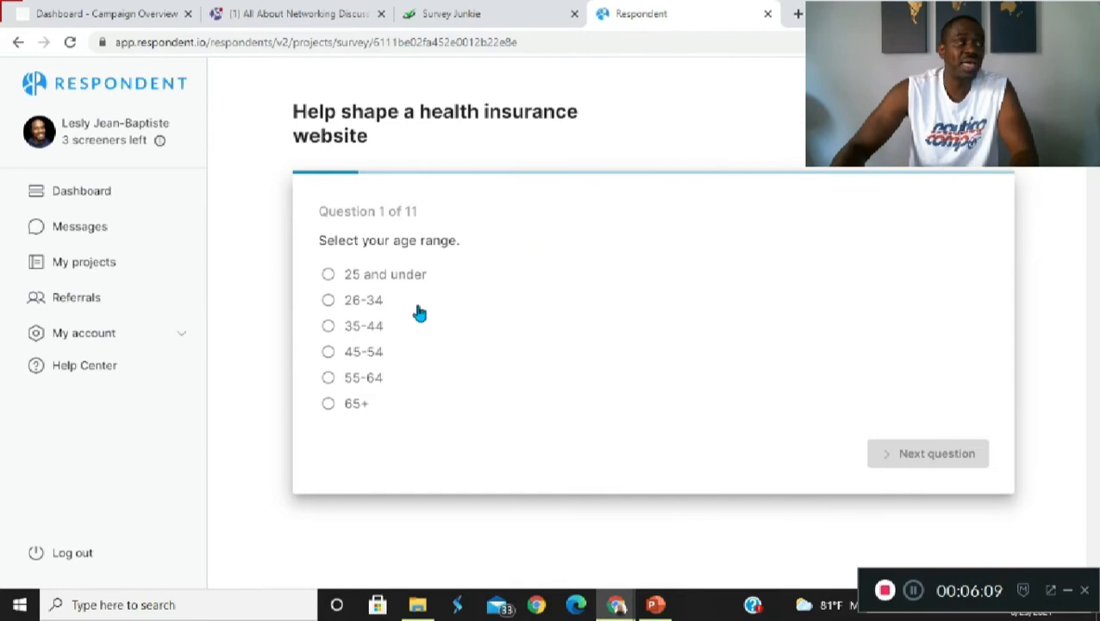
mouse_move(641, 342)
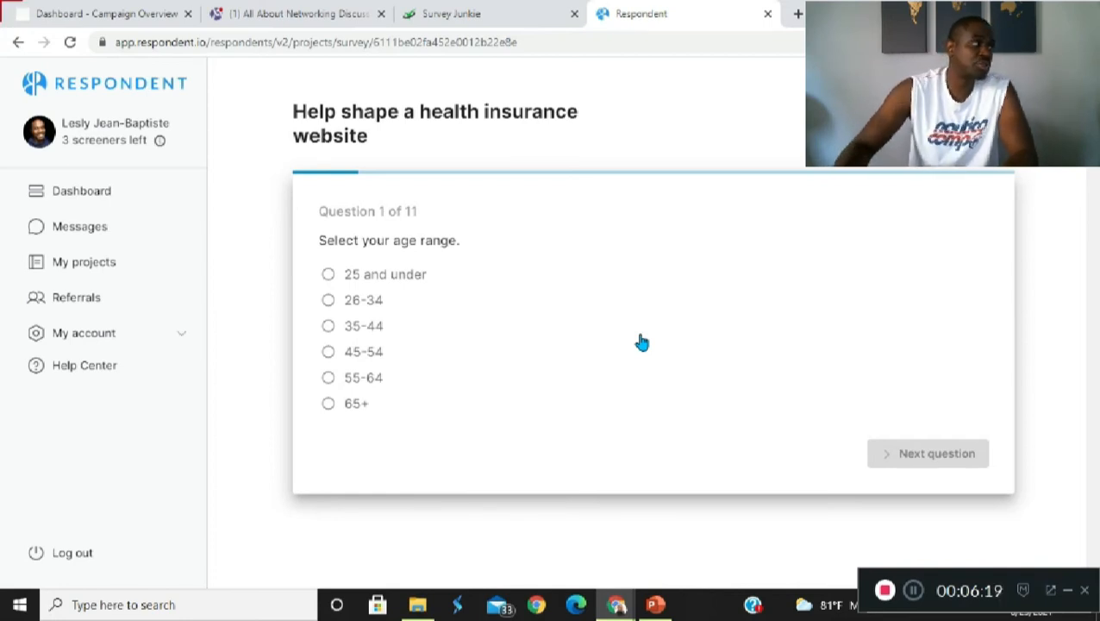
mouse_move(455, 260)
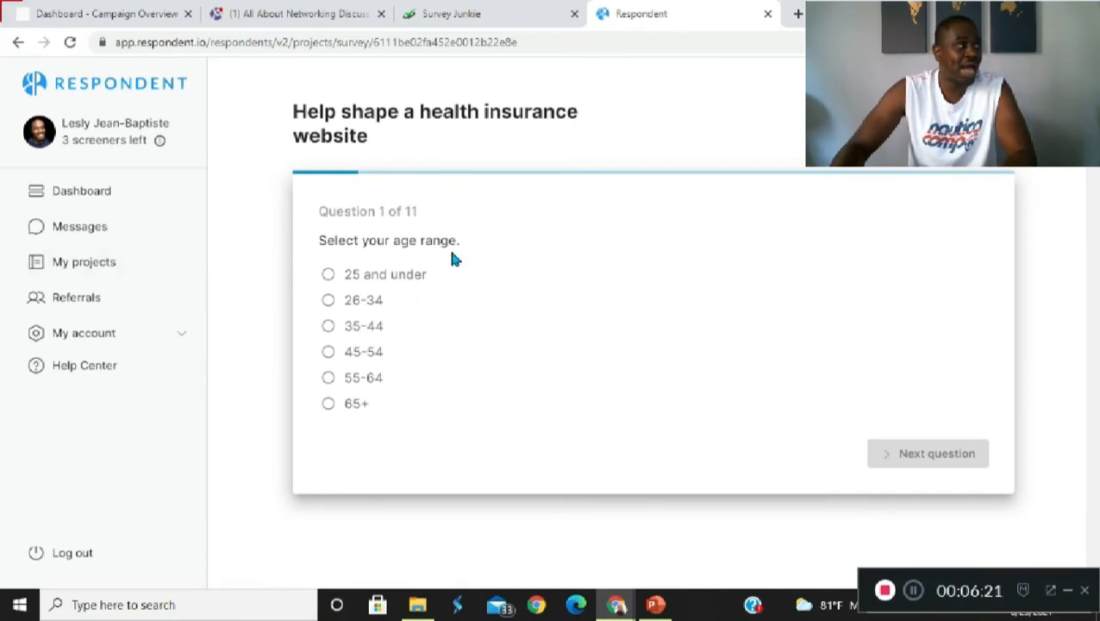
mouse_move(398, 338)
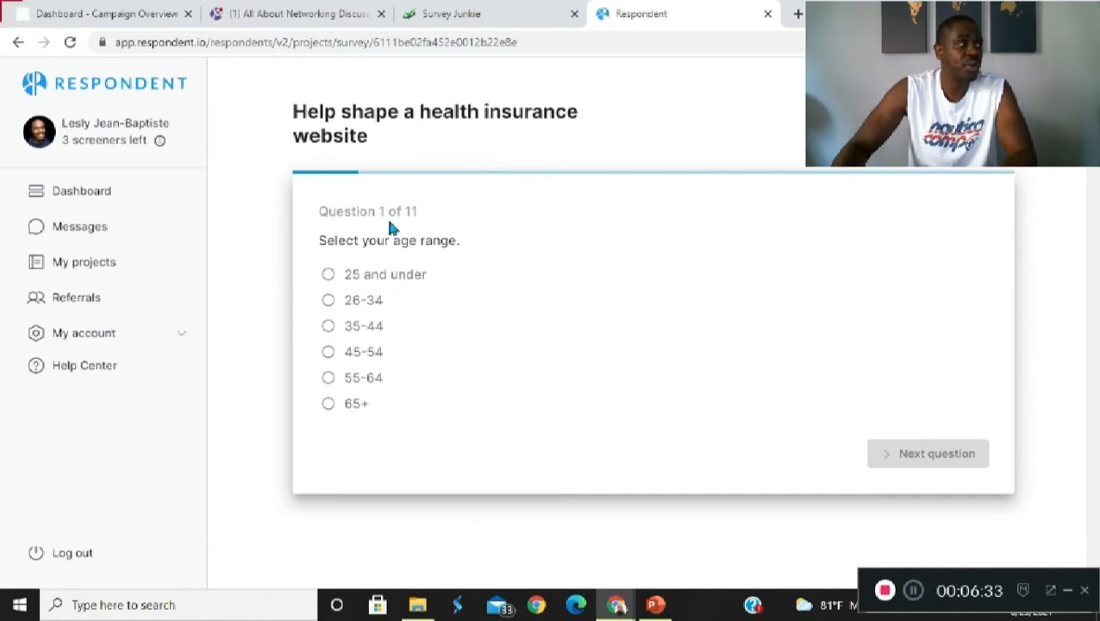
mouse_move(434, 220)
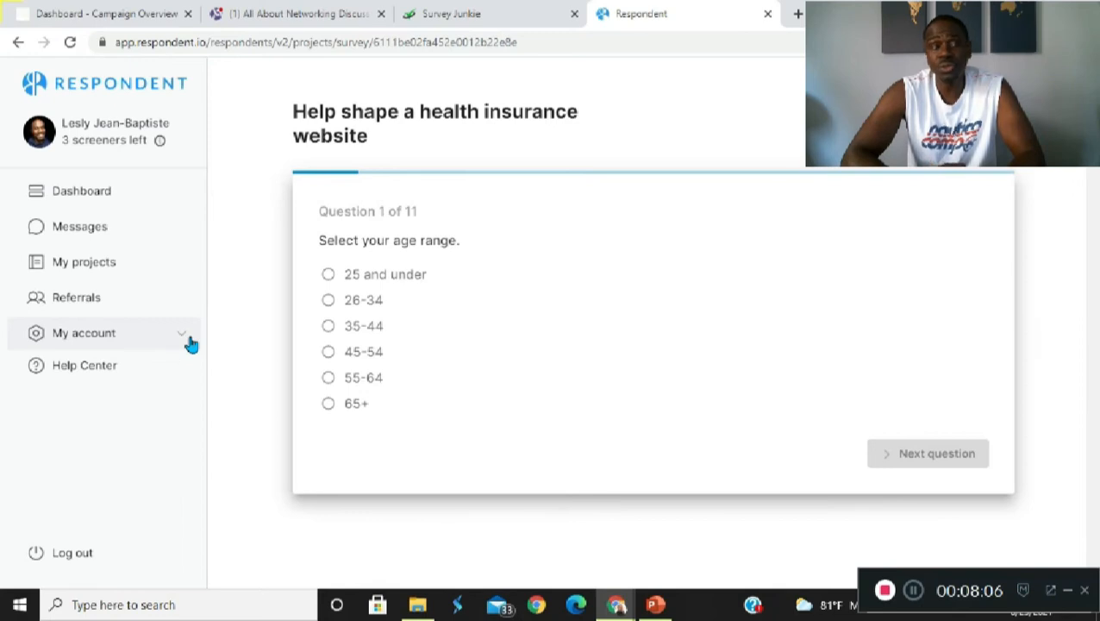
mouse_move(431, 155)
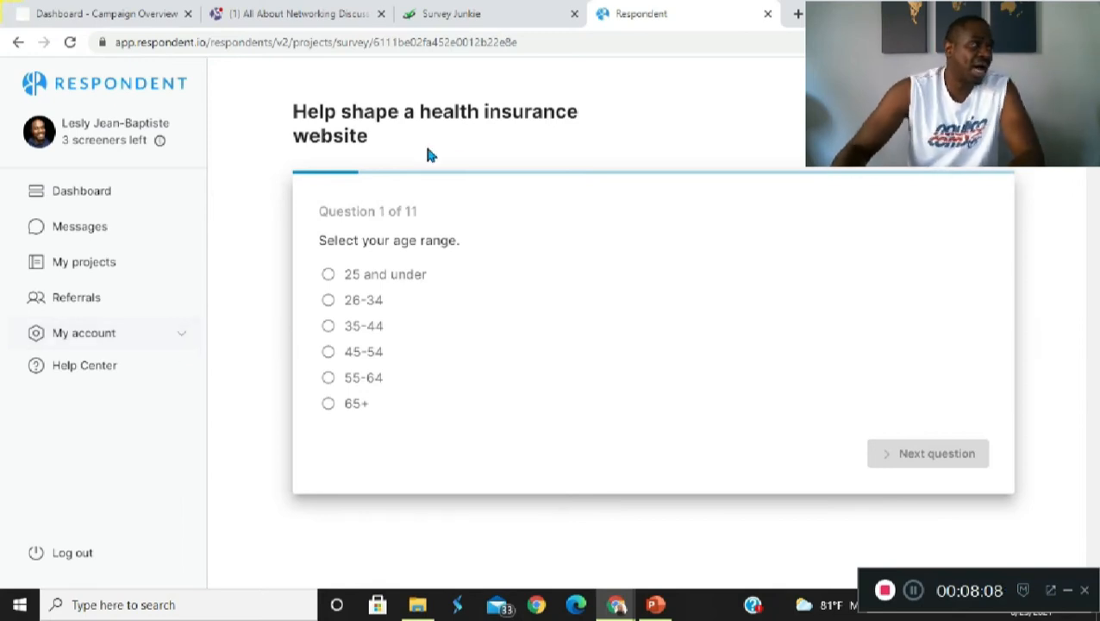
mouse_move(738, 136)
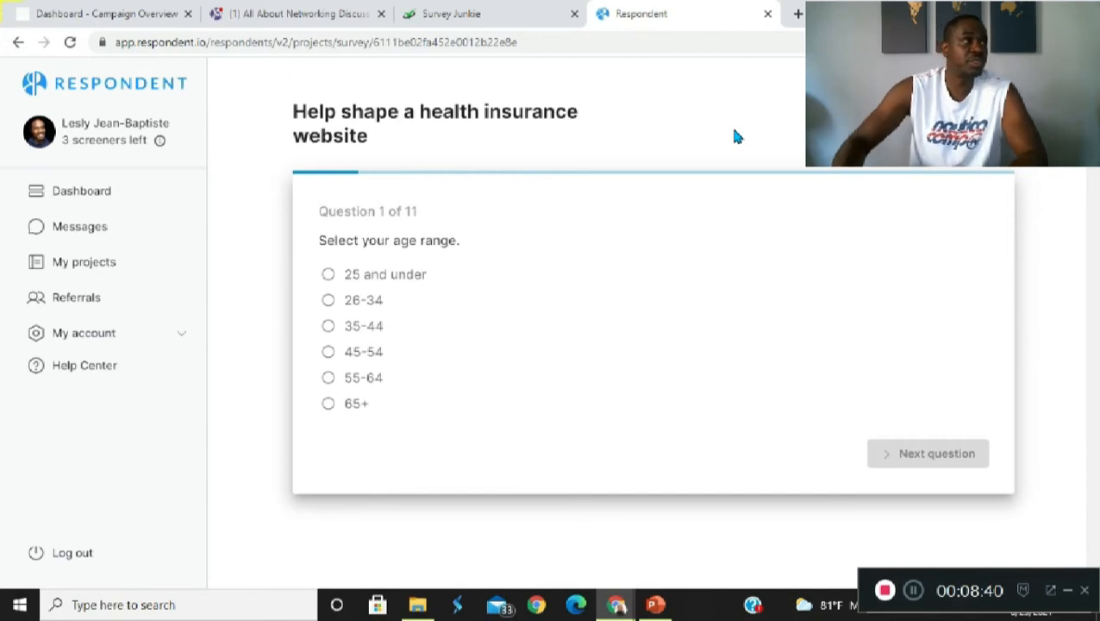
mouse_move(671, 152)
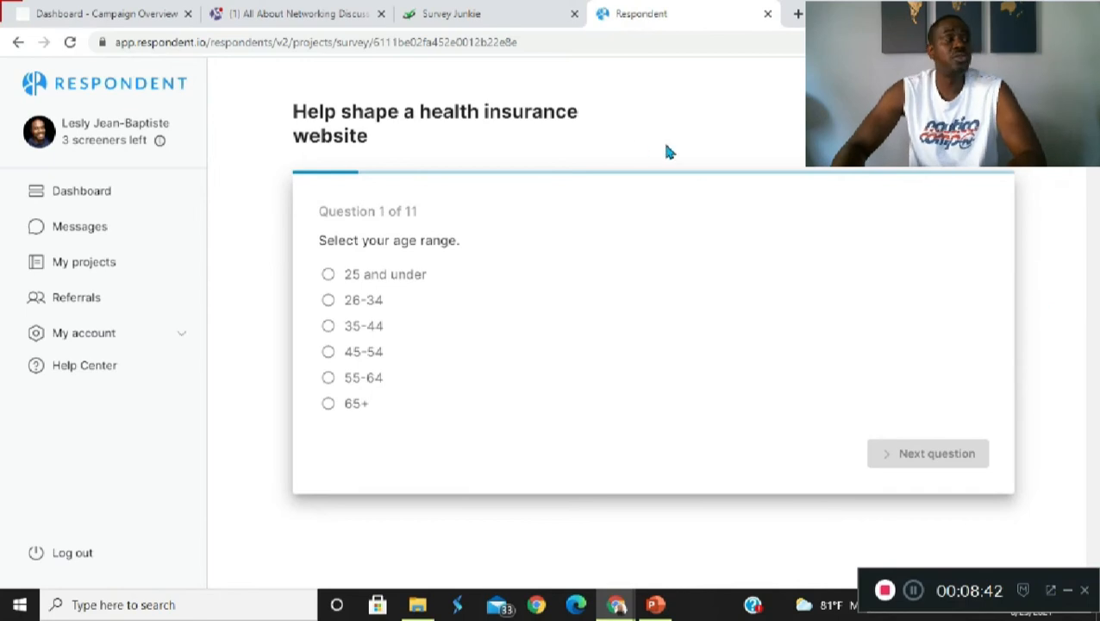
mouse_move(893, 210)
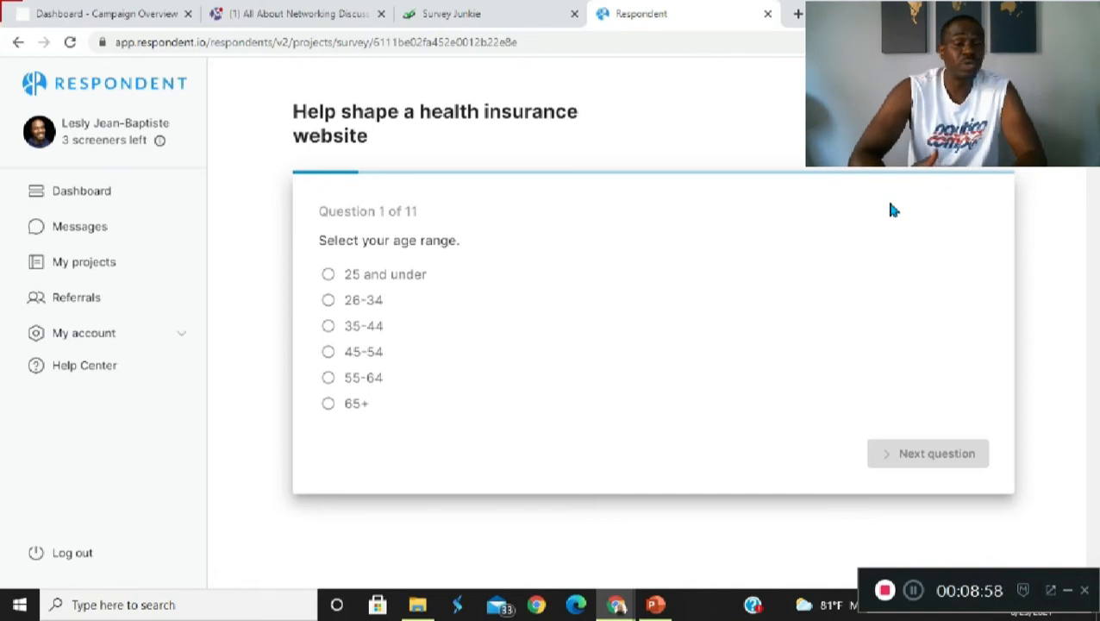
mouse_move(811, 207)
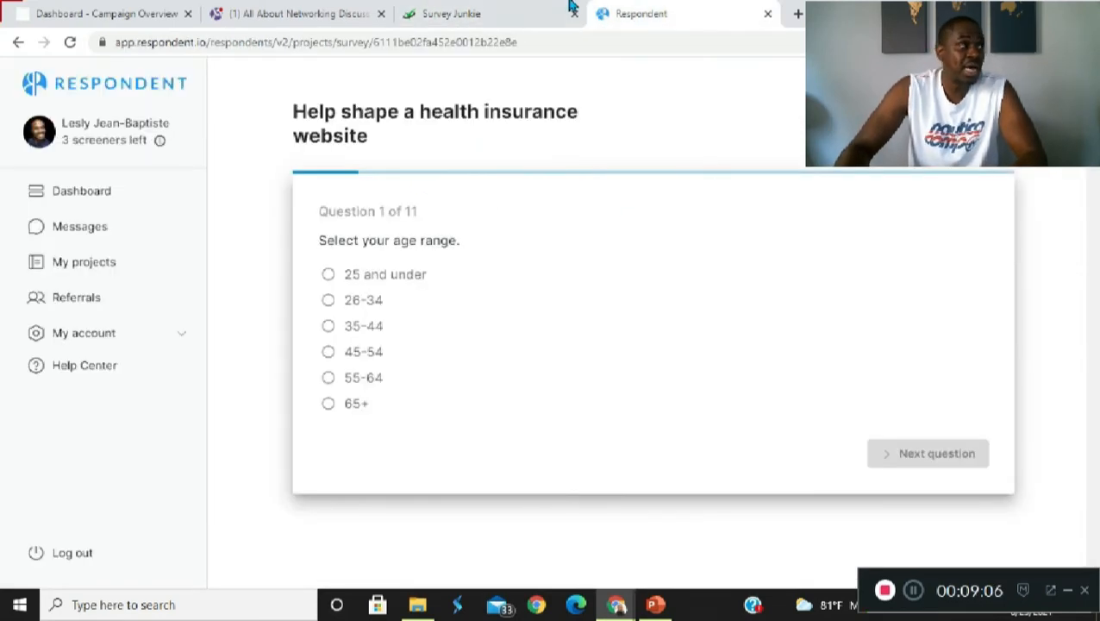
- Switch to Survey Junkie's dashboard and review the 125-point balance and survey cards, including a 90-point survey
click(452, 14)
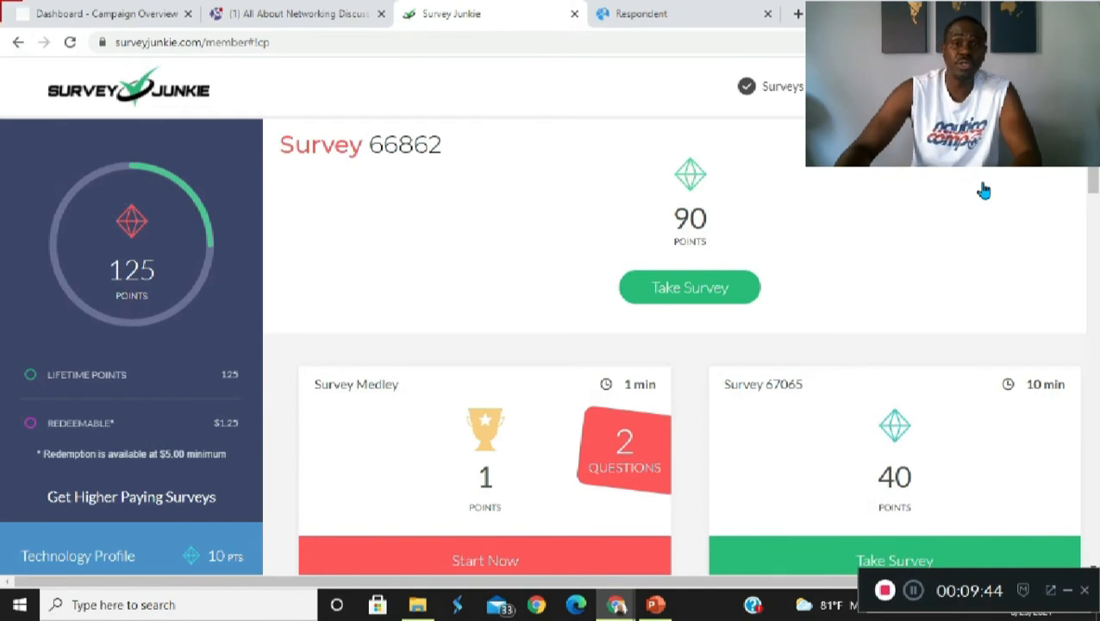
mouse_move(491, 312)
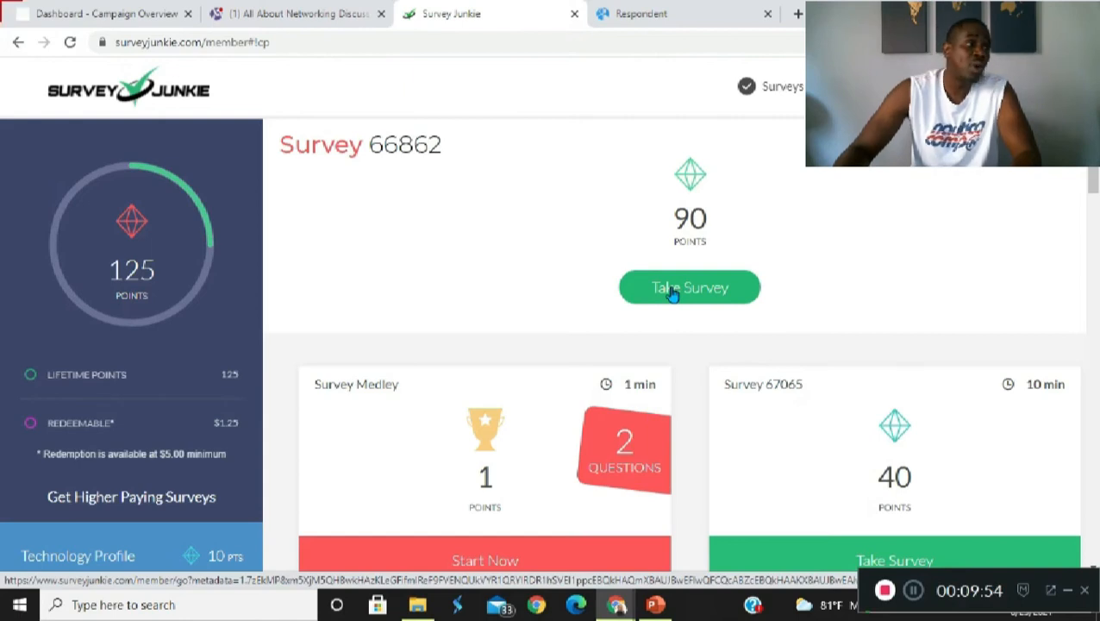
mouse_move(937, 280)
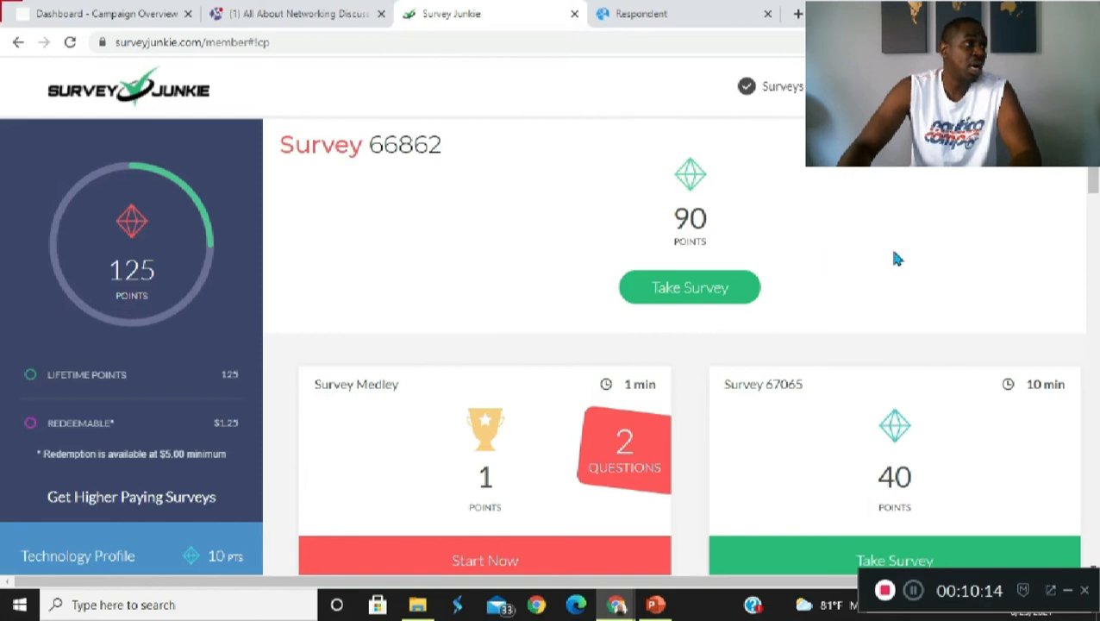
scroll(down, 3)
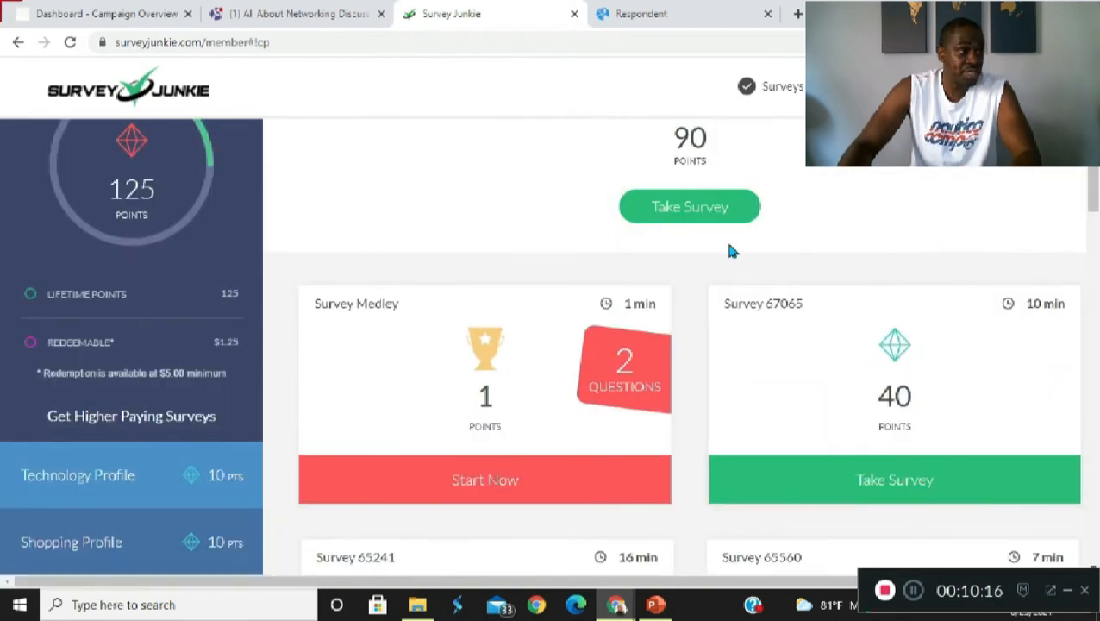
scroll(down, 3)
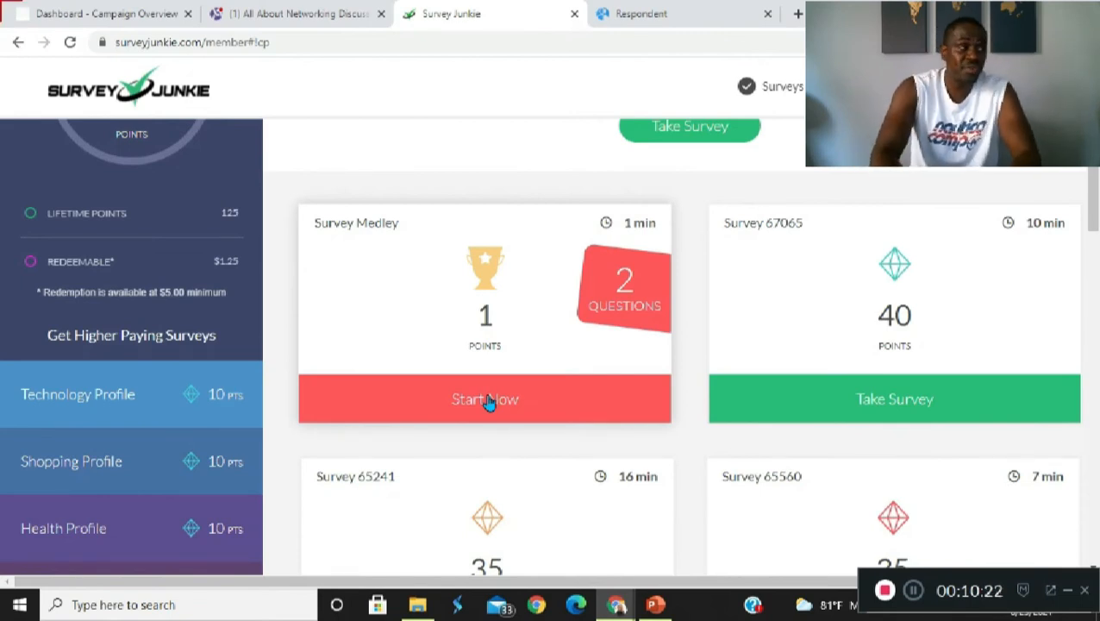
scroll(down, 3)
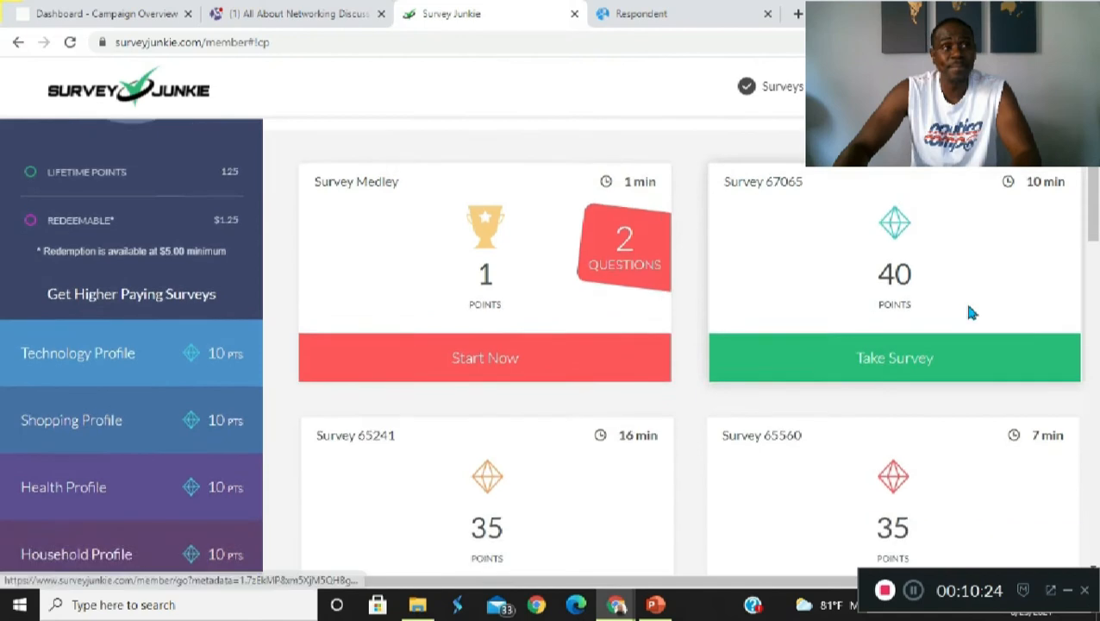
scroll(down, 3)
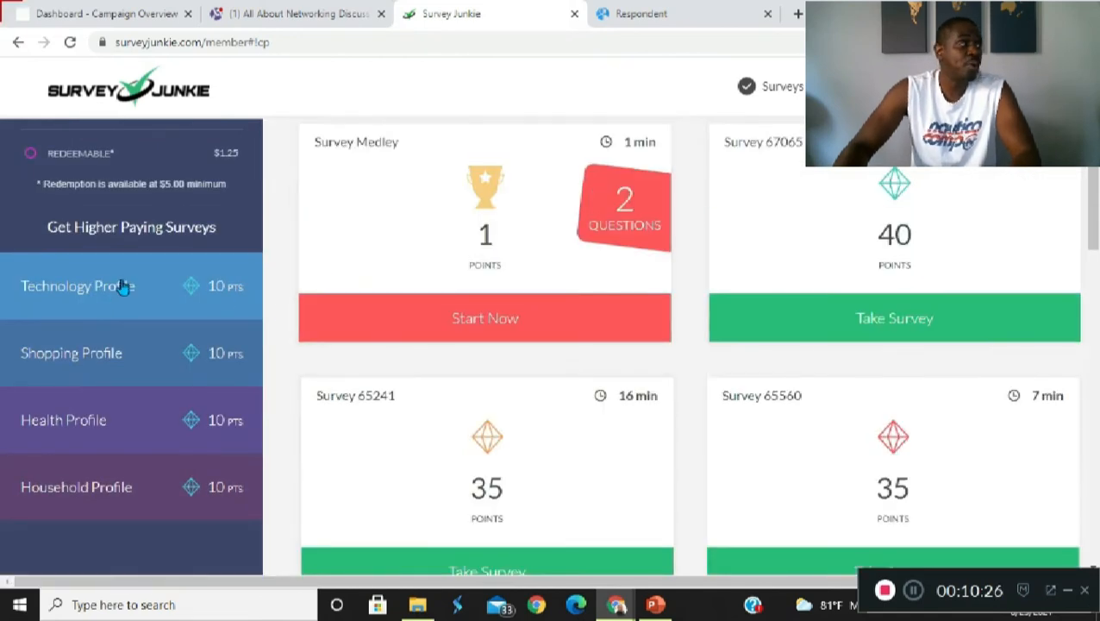
mouse_move(984, 279)
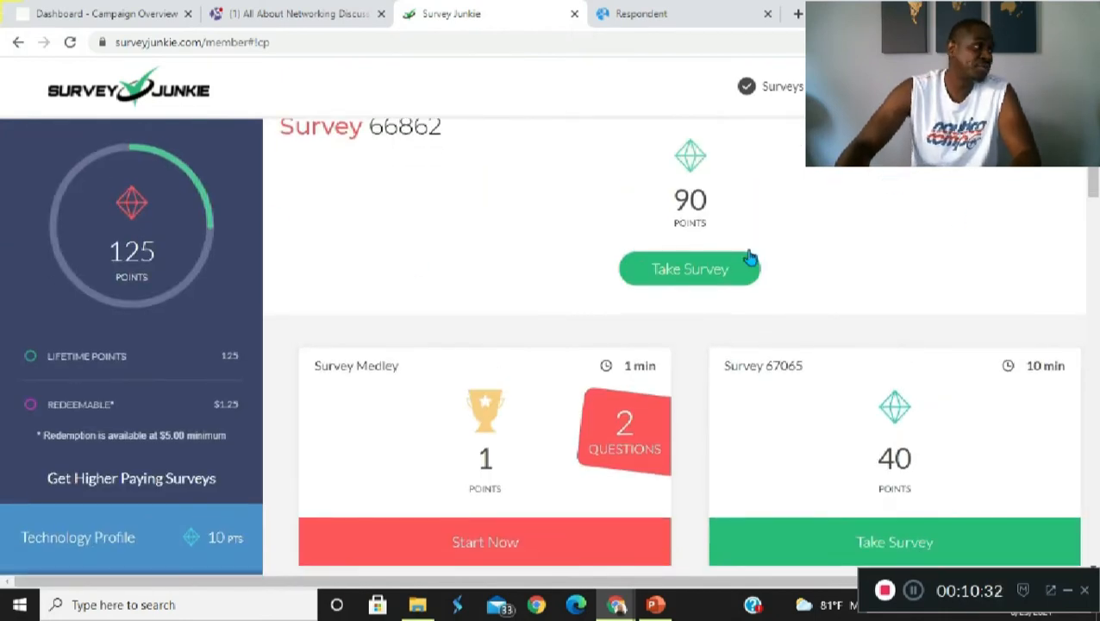
scroll(down, 3)
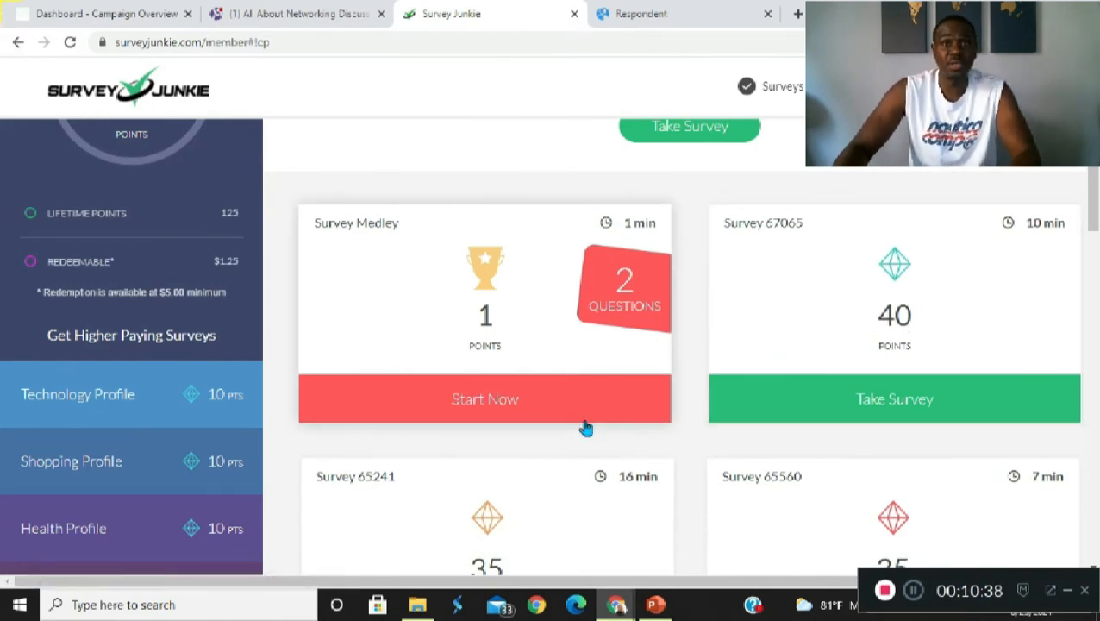
mouse_move(924, 475)
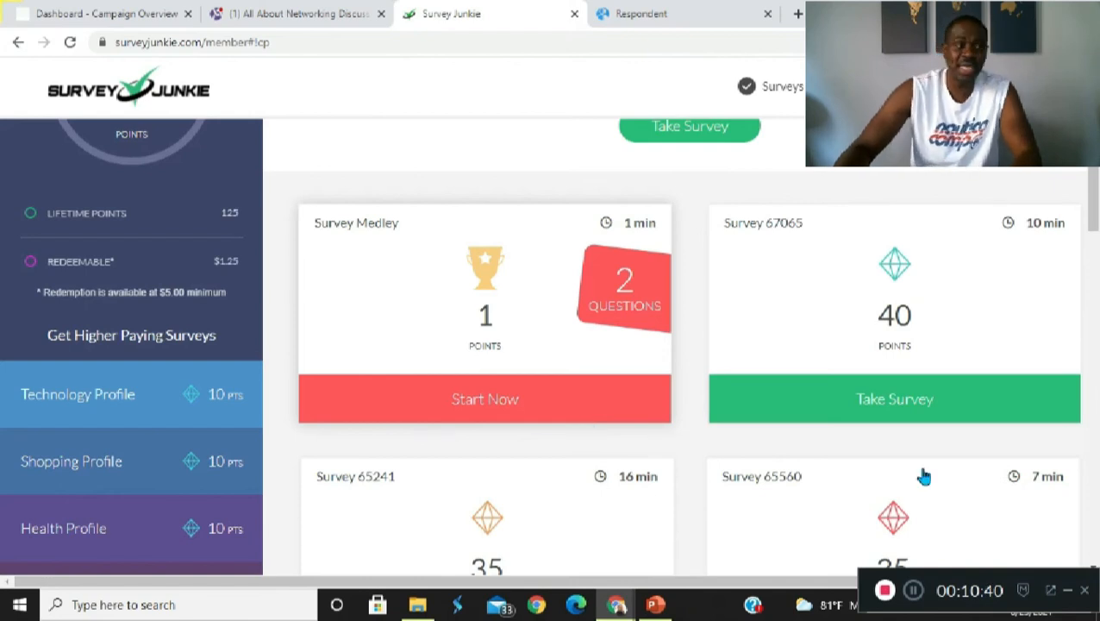
mouse_move(825, 280)
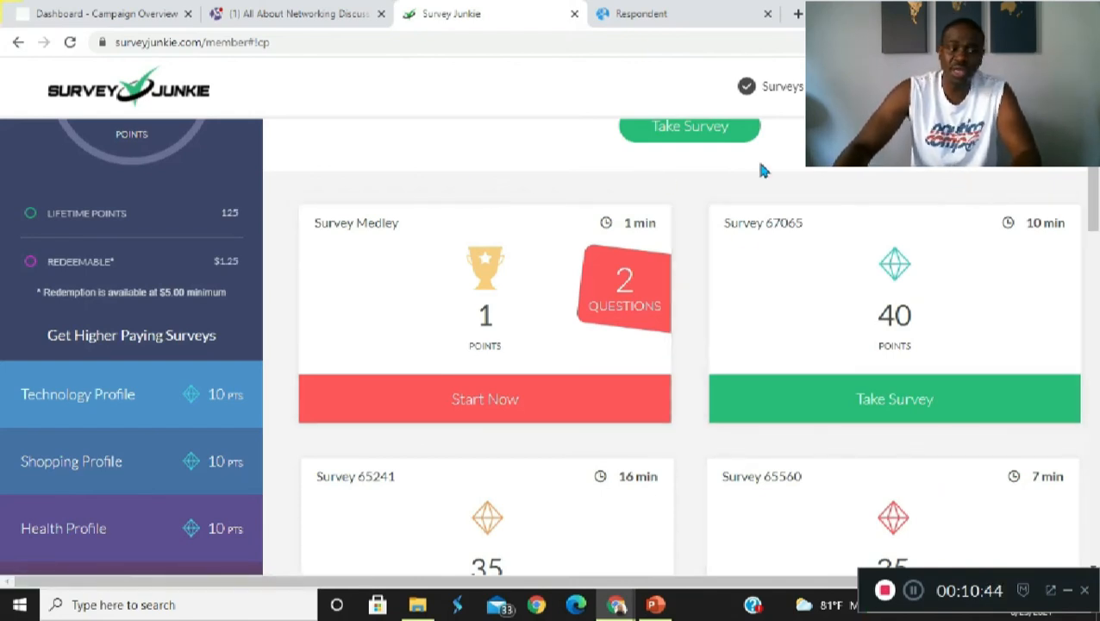
scroll(down, 3)
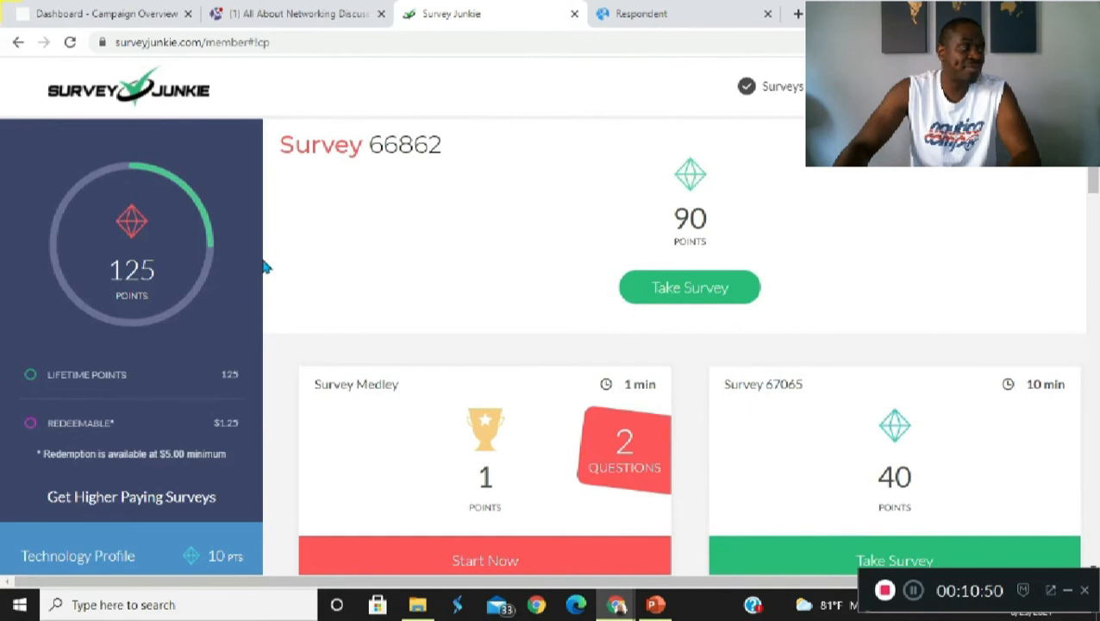
mouse_move(704, 242)
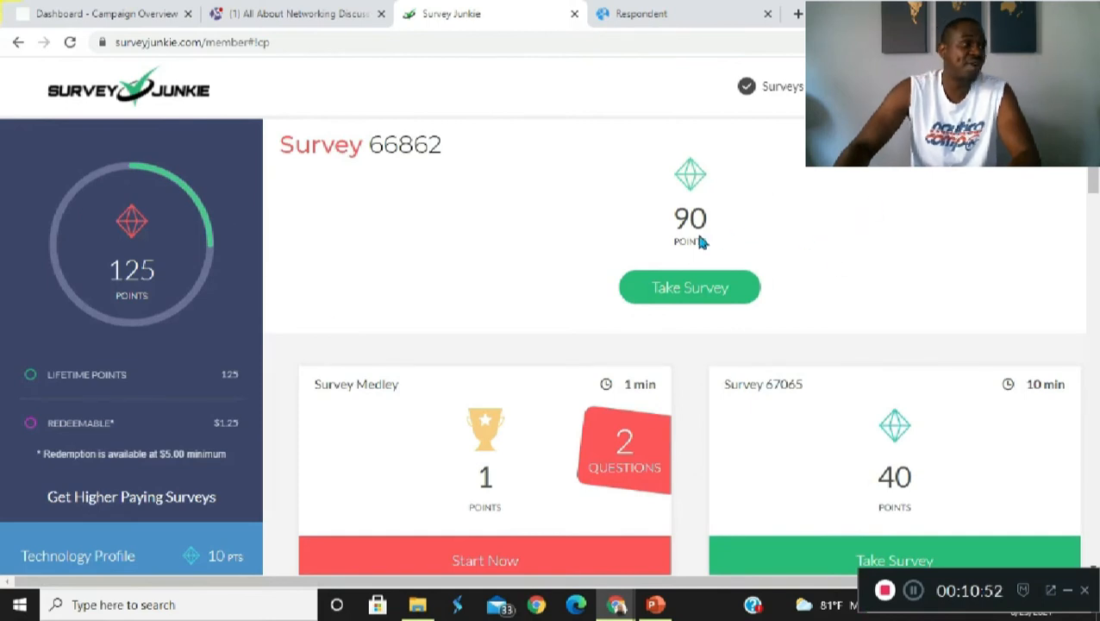
mouse_move(102, 223)
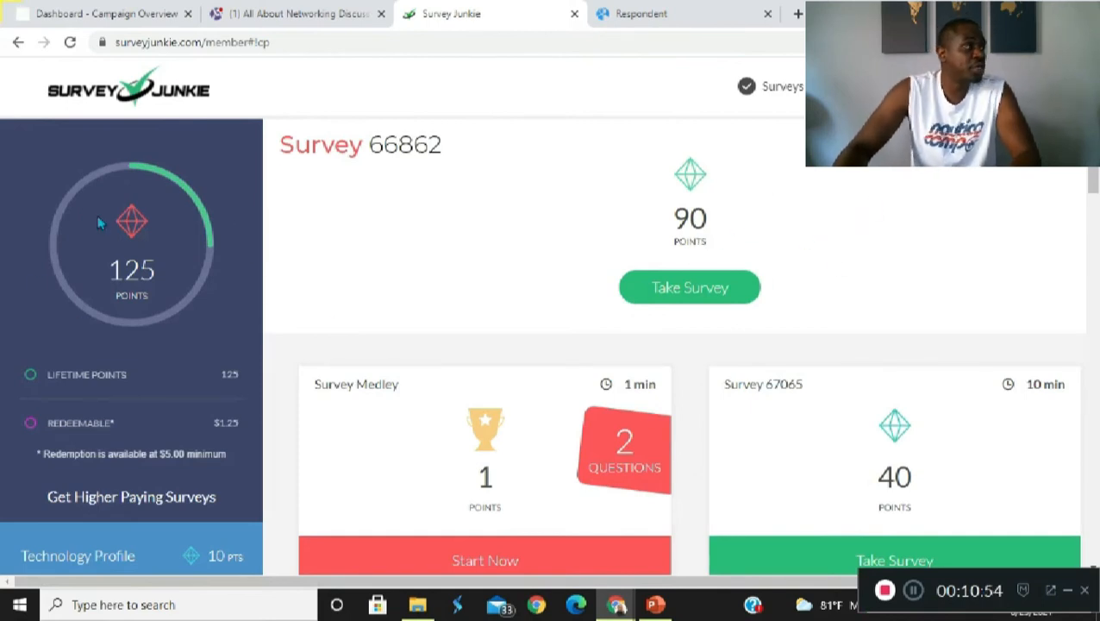
mouse_move(359, 322)
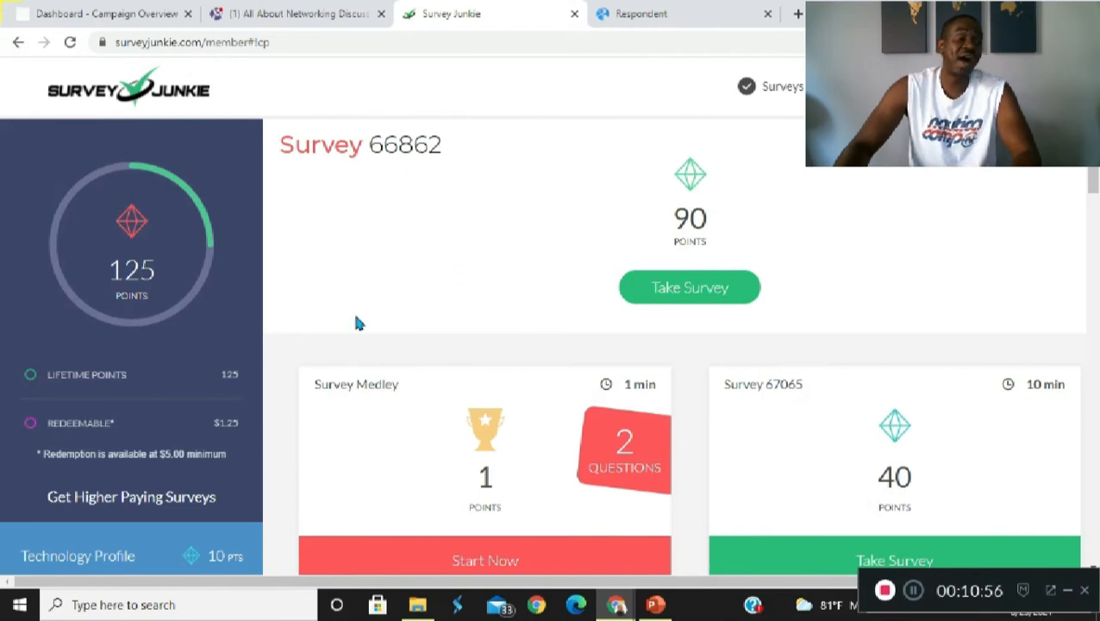
mouse_move(91, 250)
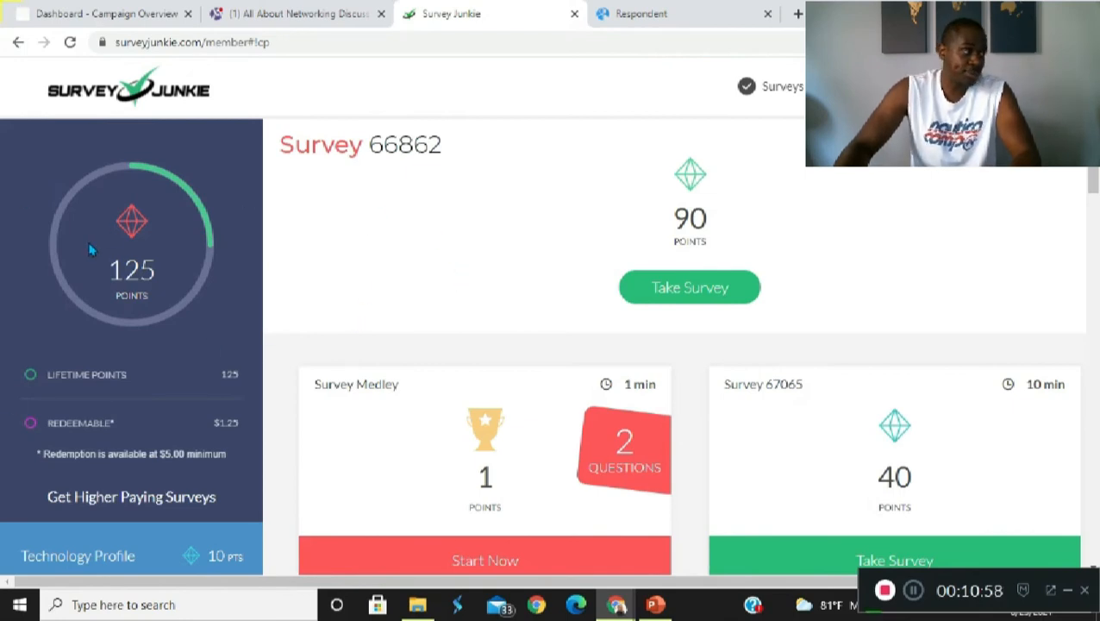
mouse_move(845, 286)
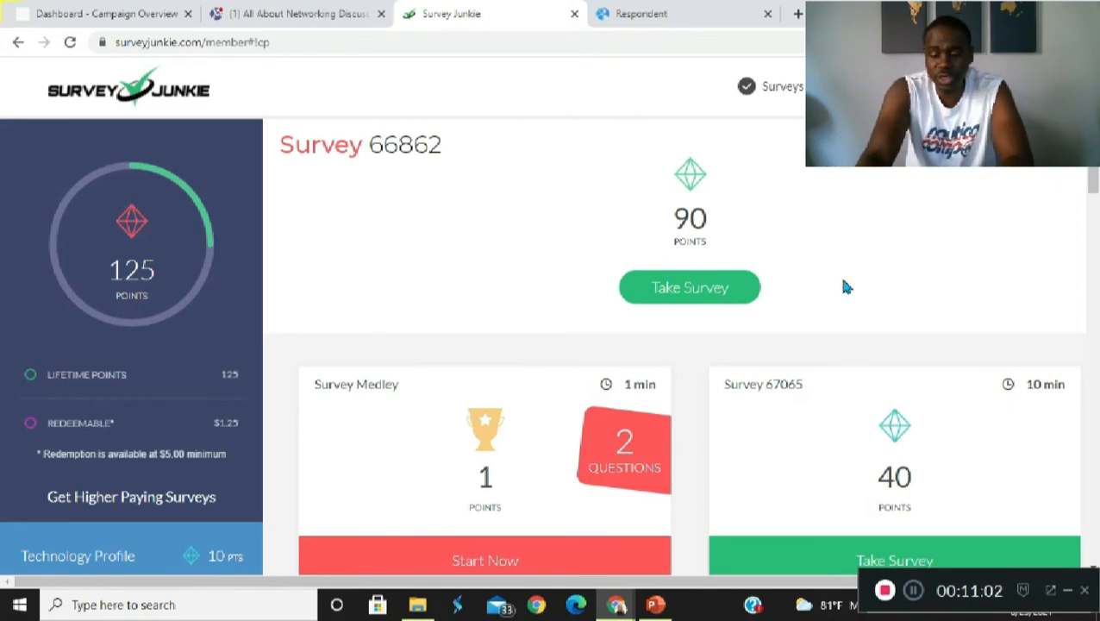
scroll(down, 3)
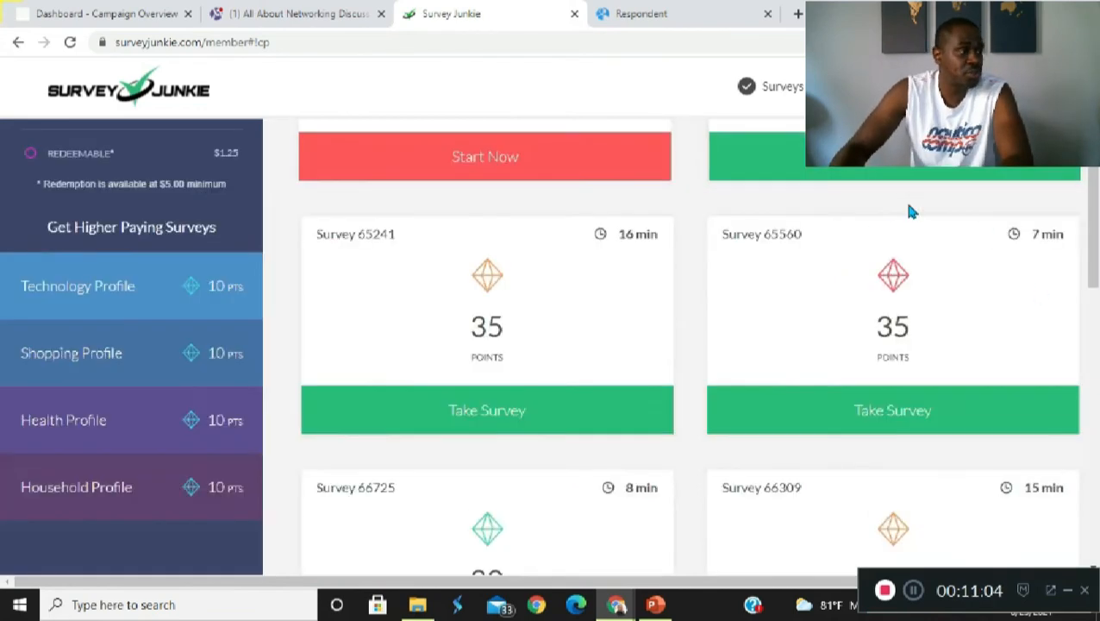
scroll(down, 3)
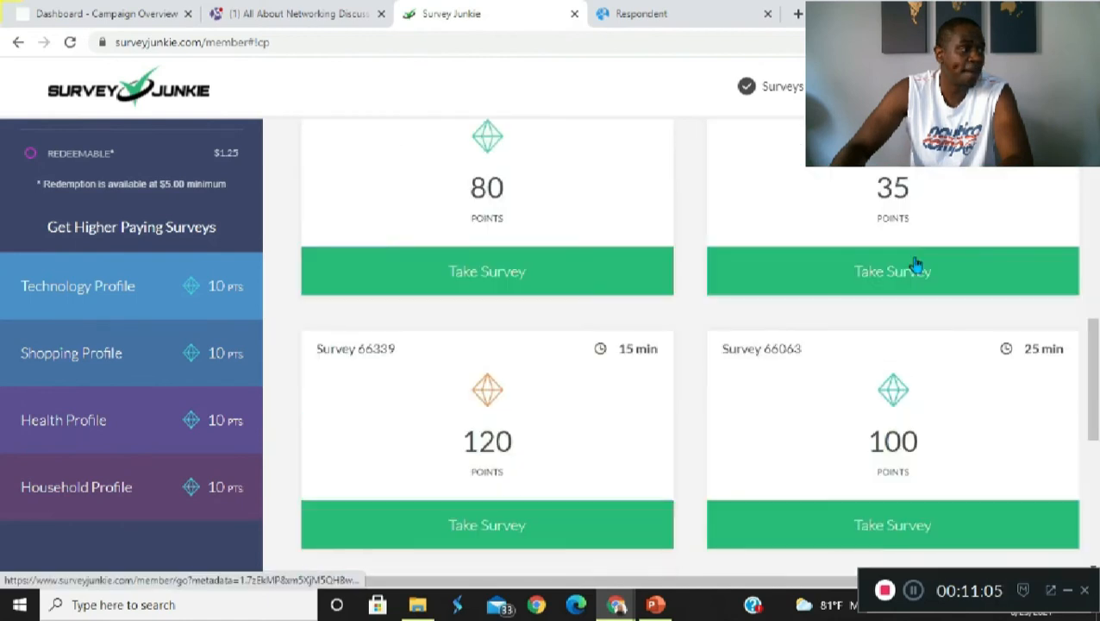
scroll(down, 3)
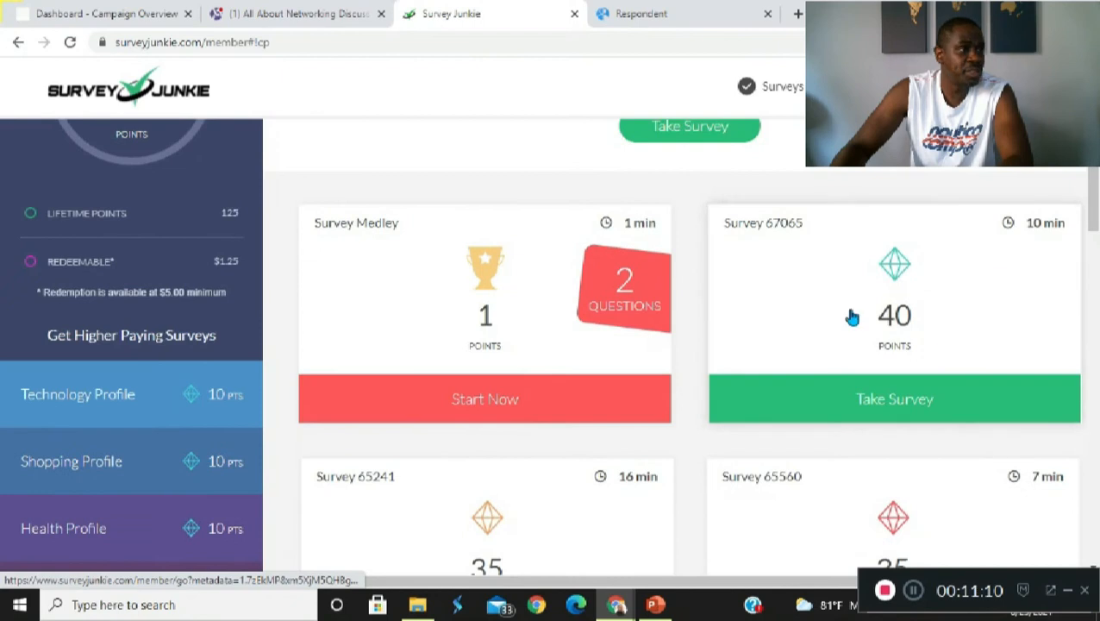
scroll(down, 3)
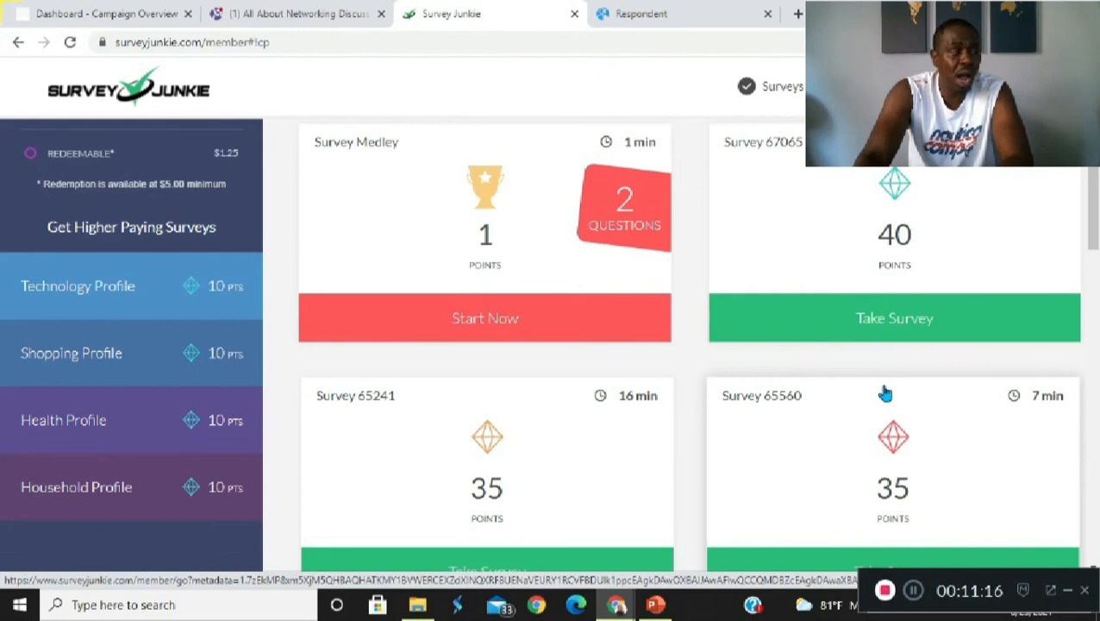
mouse_move(955, 377)
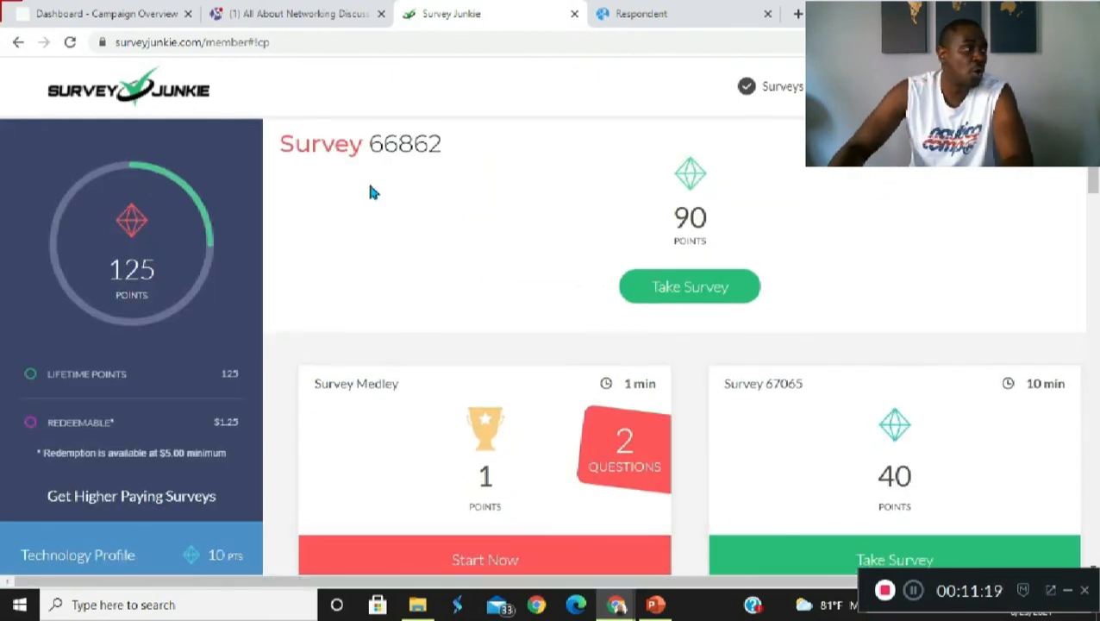
scroll(down, 3)
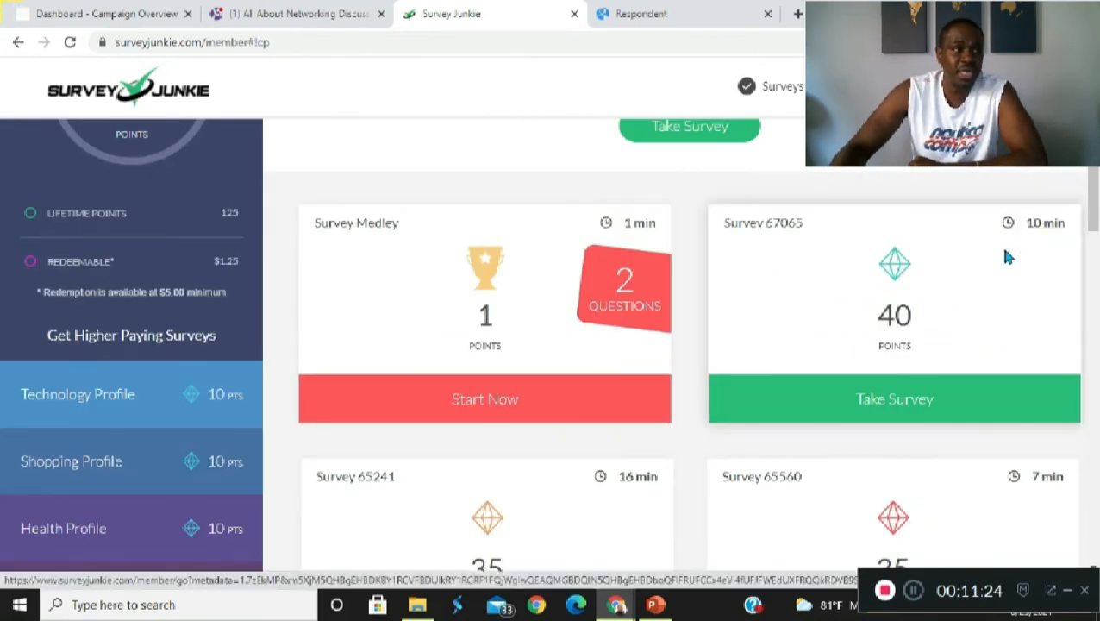
mouse_move(935, 348)
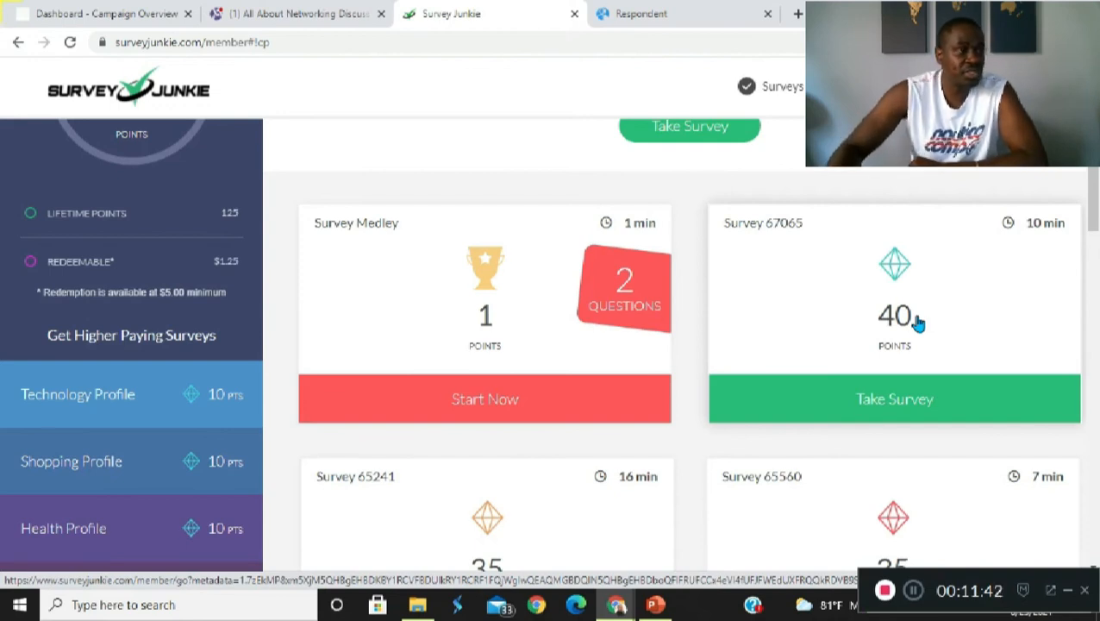
mouse_move(879, 317)
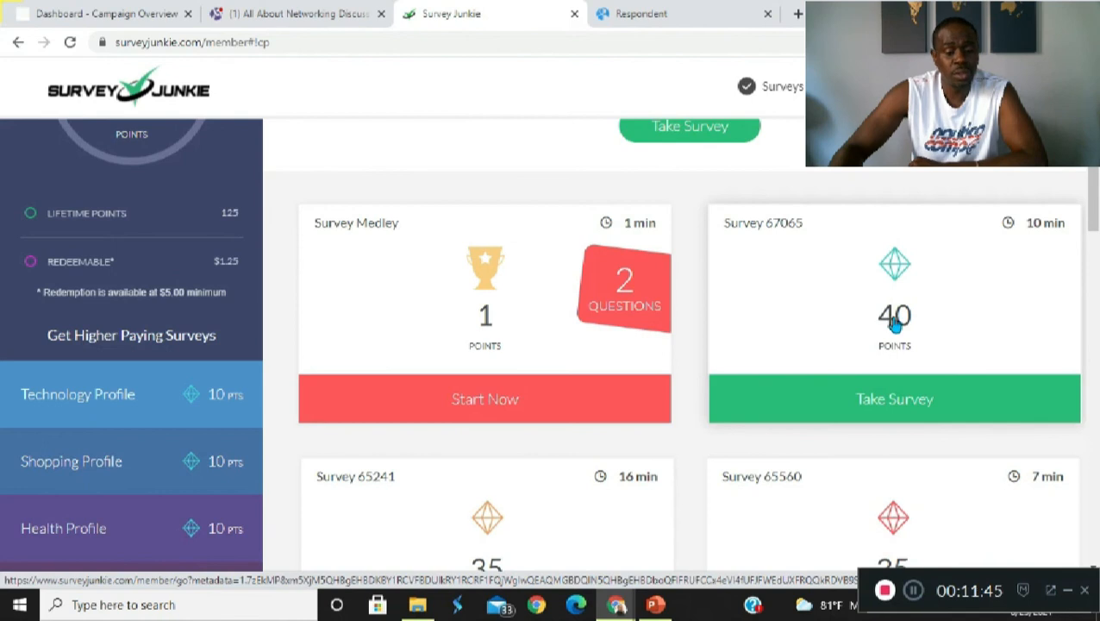
mouse_move(939, 351)
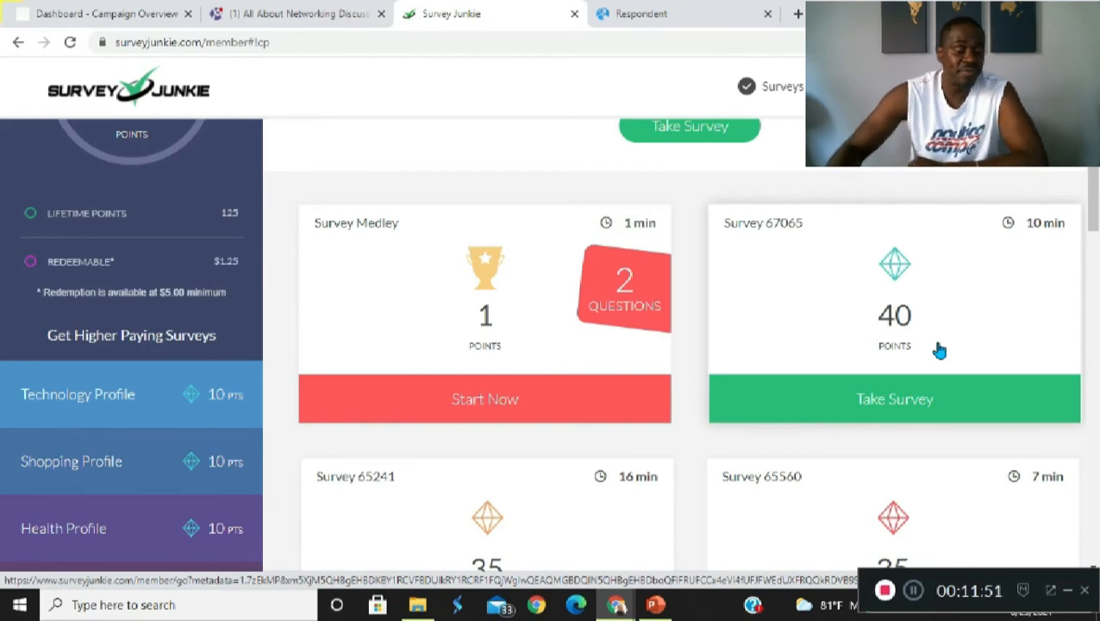
mouse_move(293, 269)
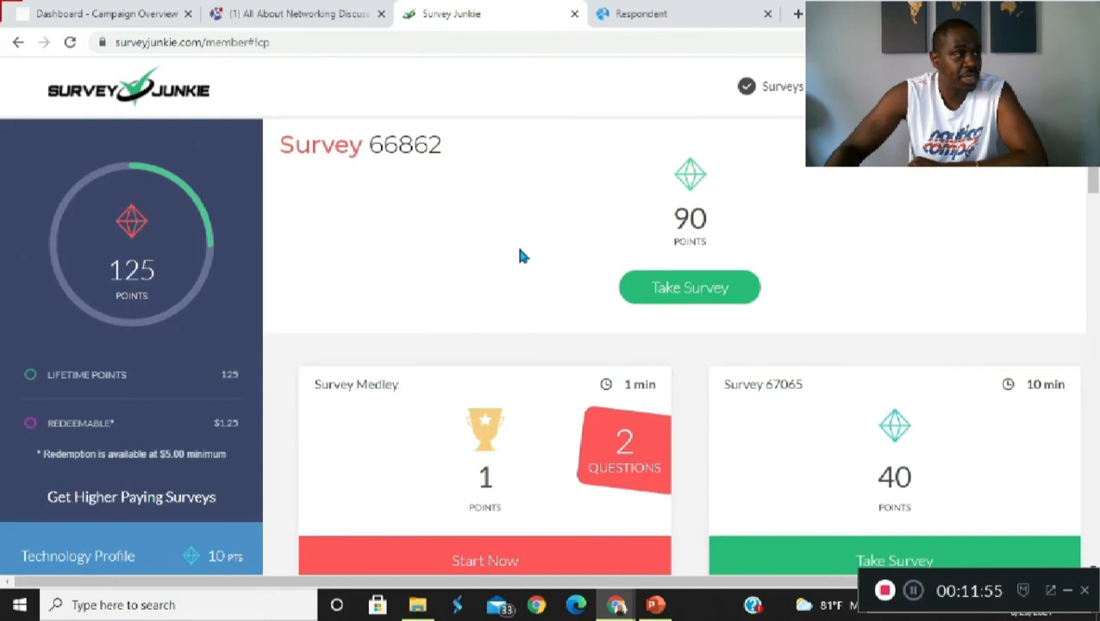
scroll(down, 3)
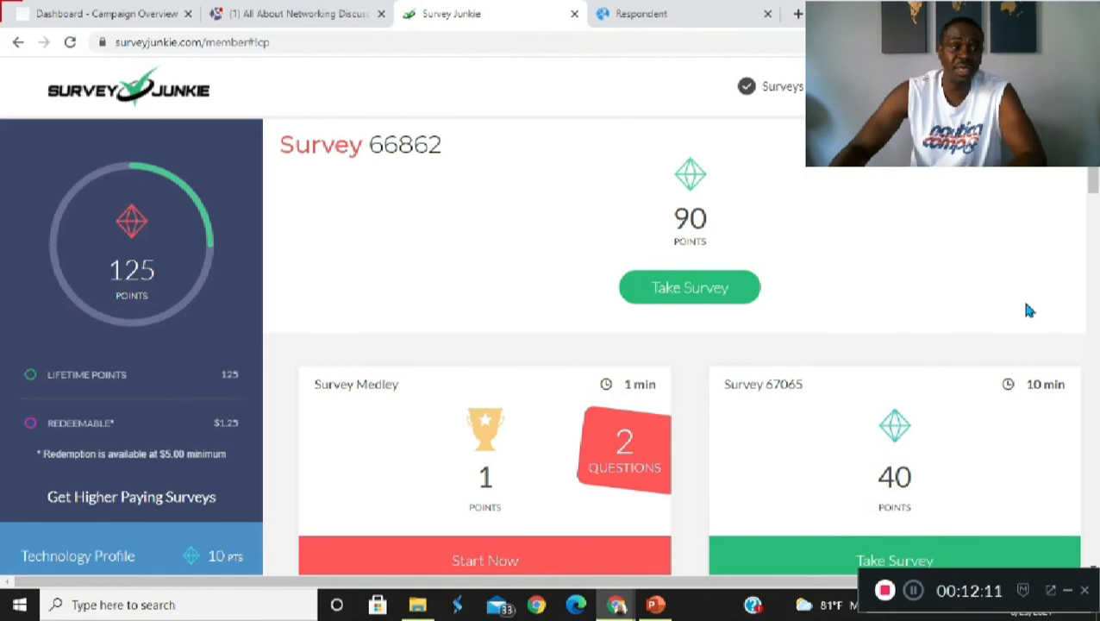
mouse_move(309, 310)
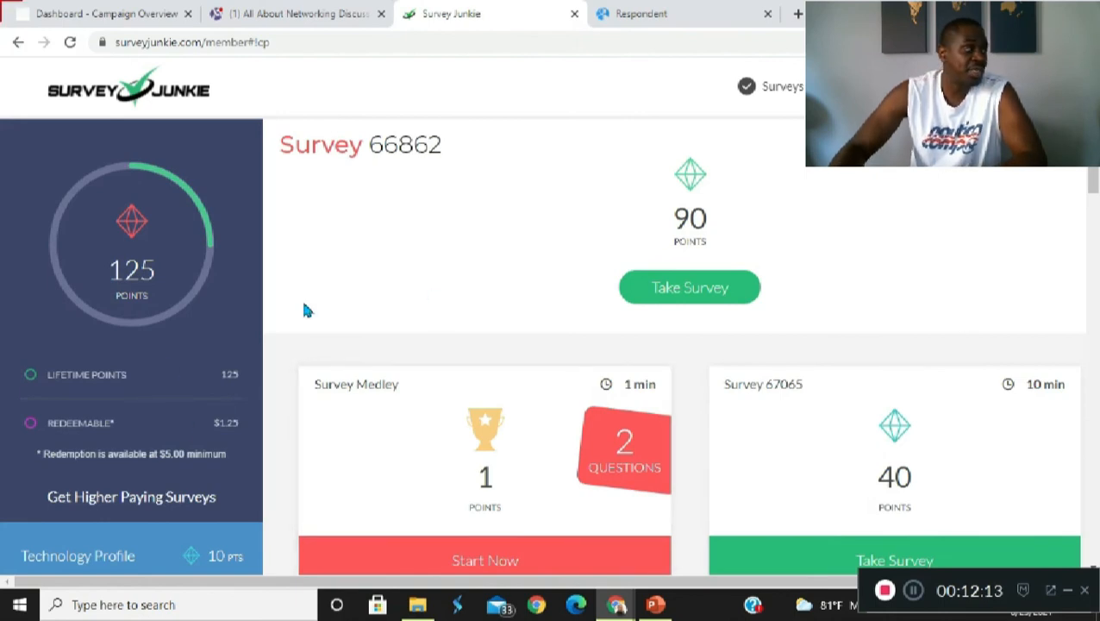
scroll(down, 3)
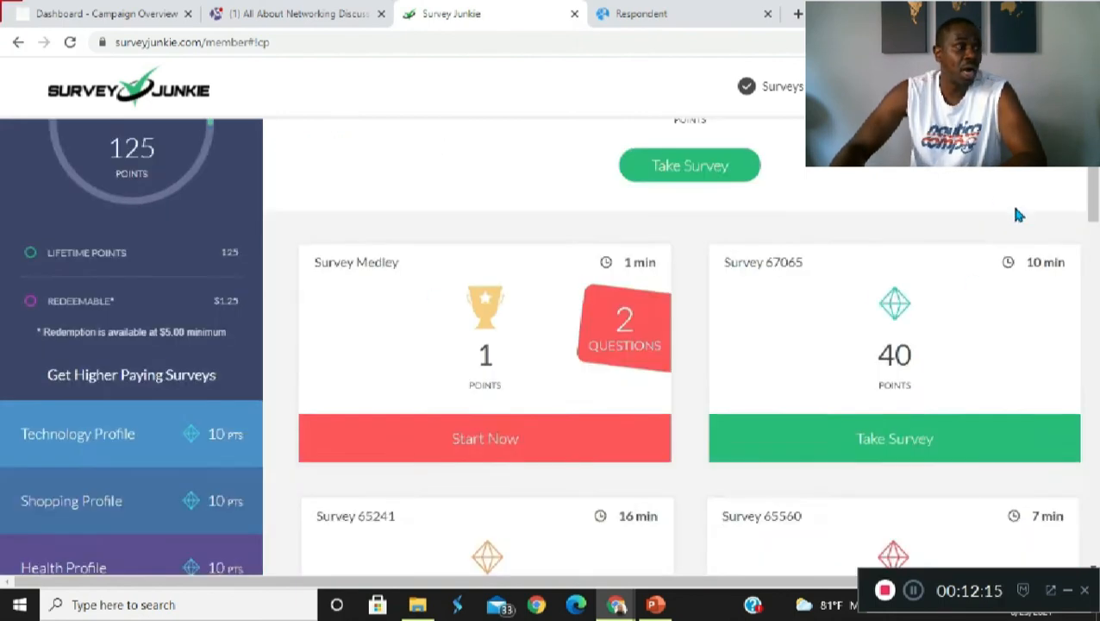
scroll(down, 3)
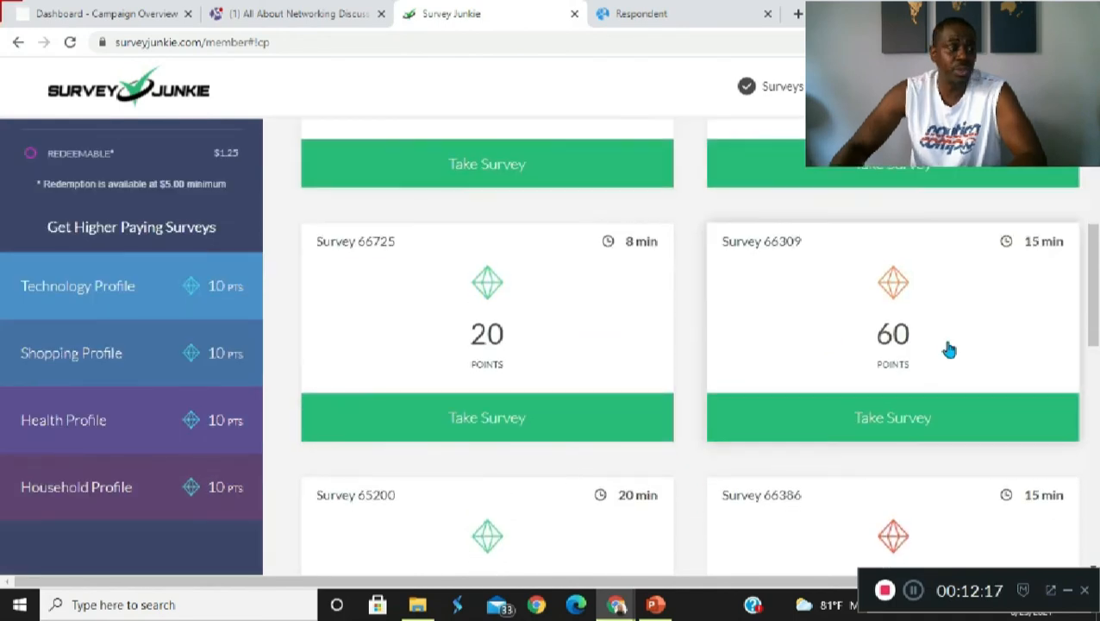
scroll(down, 3)
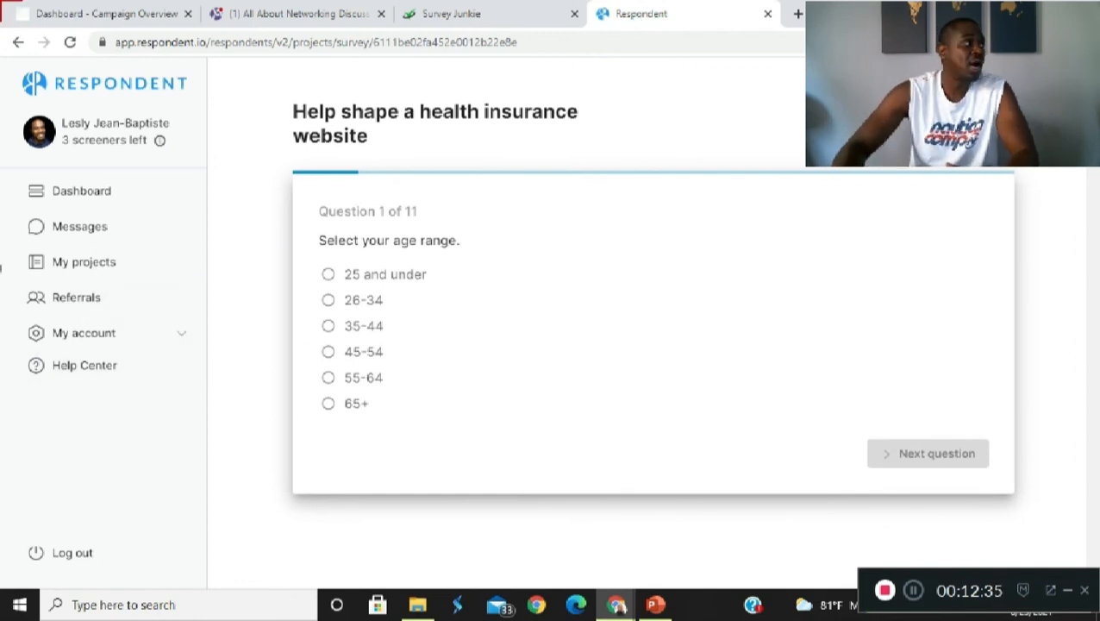
- Return from the screener's first question to the Respondent dashboard via the sidebar
click(81, 189)
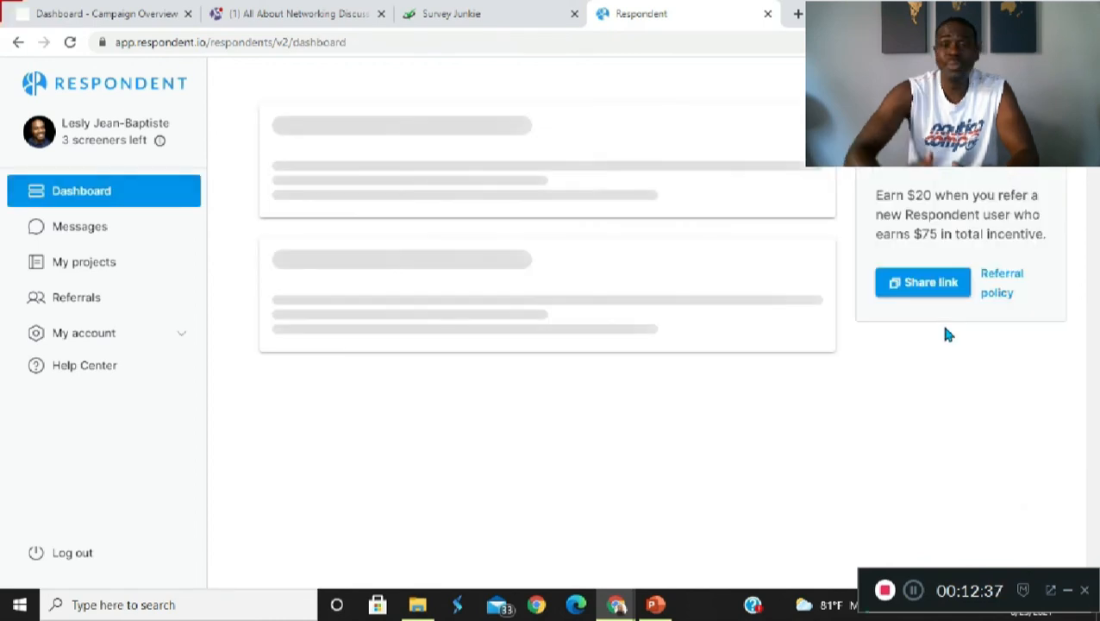